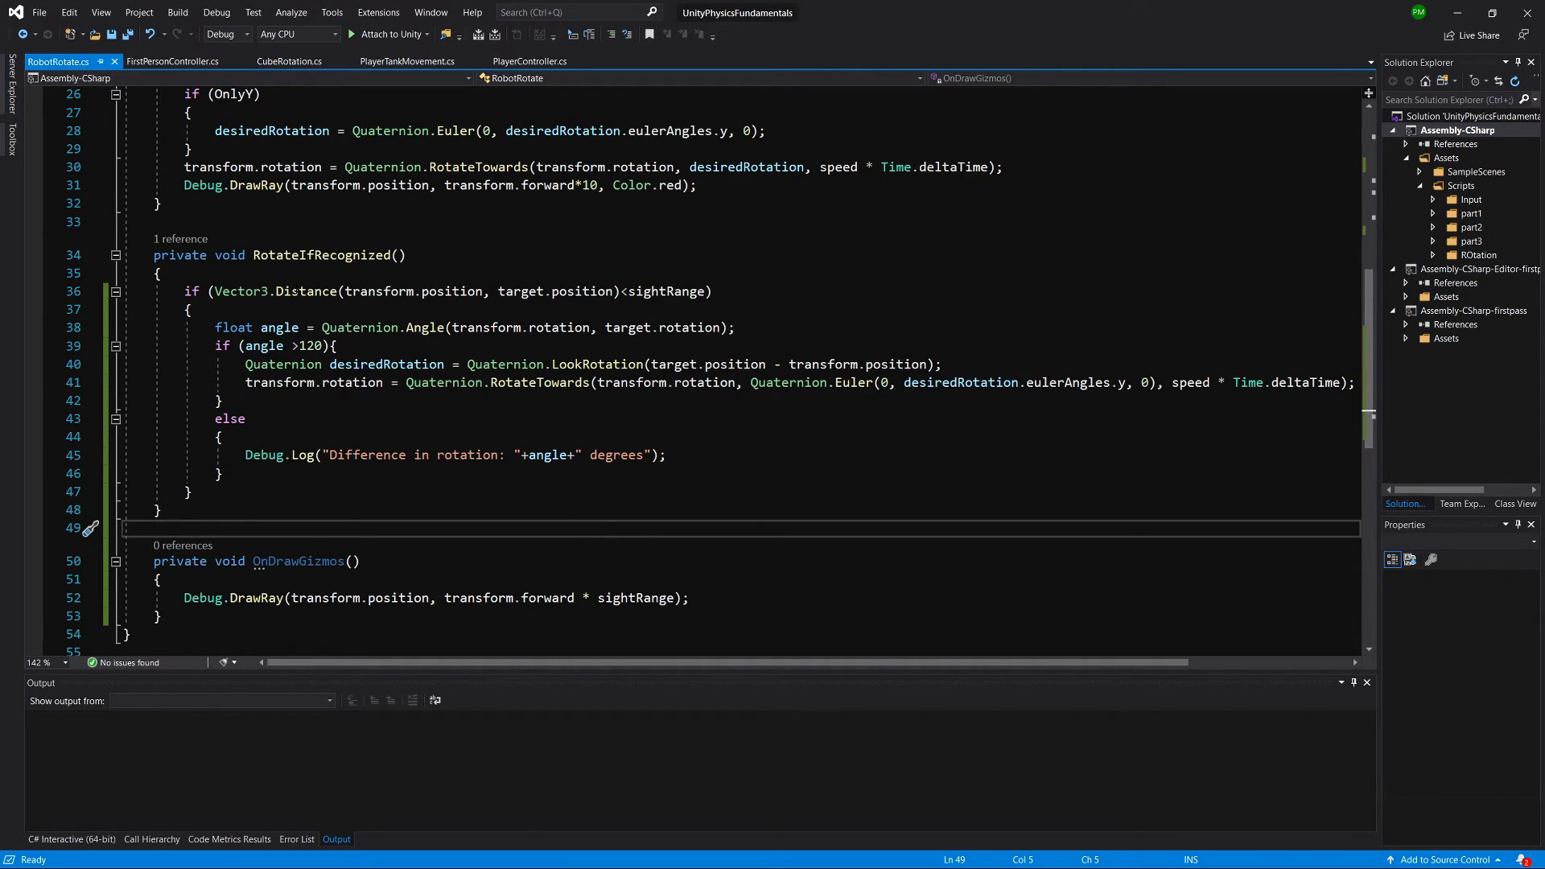
Highlight the Quaternion.Angle check and RotateTowards call in RotateIfRecognized for explanation
double_click(304, 291)
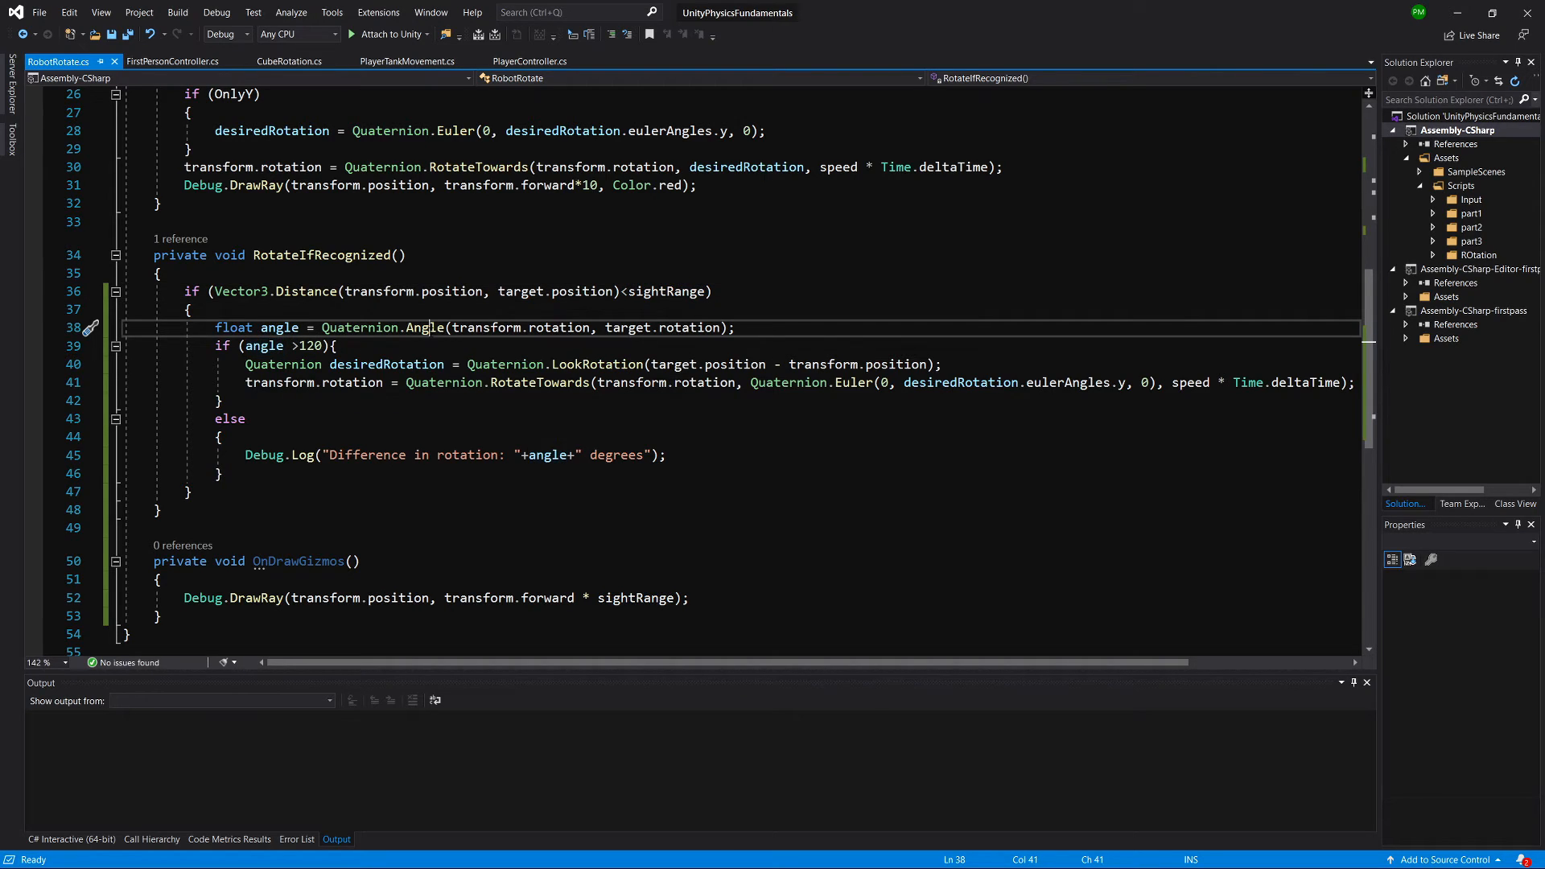
double_click(425, 327)
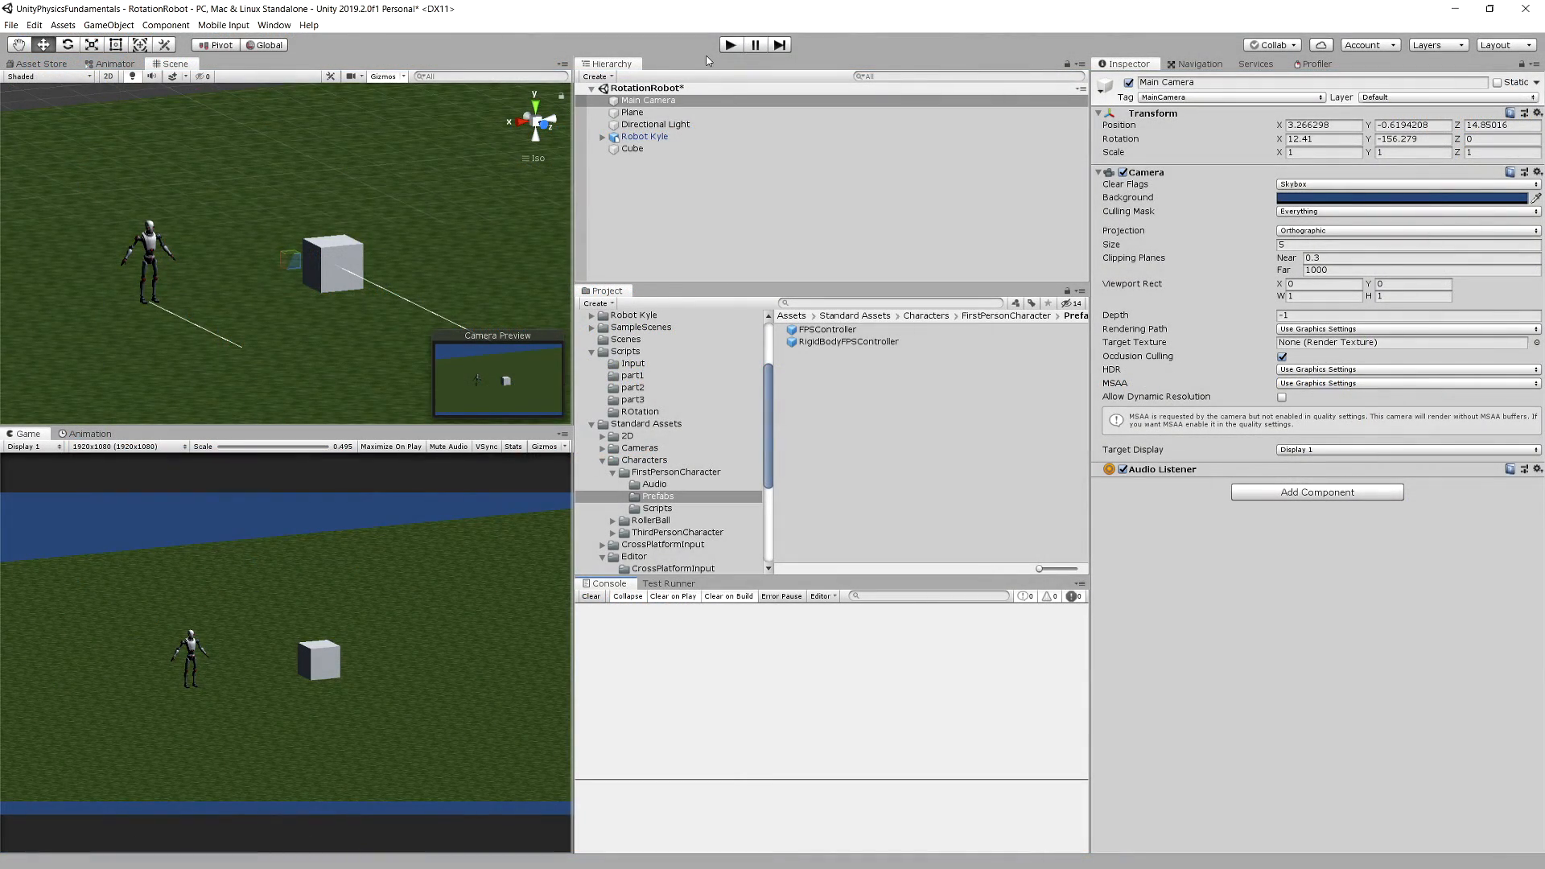
Run the robot scene to watch Robot Kyle turn toward the player, then stop the run
left_click(729, 45)
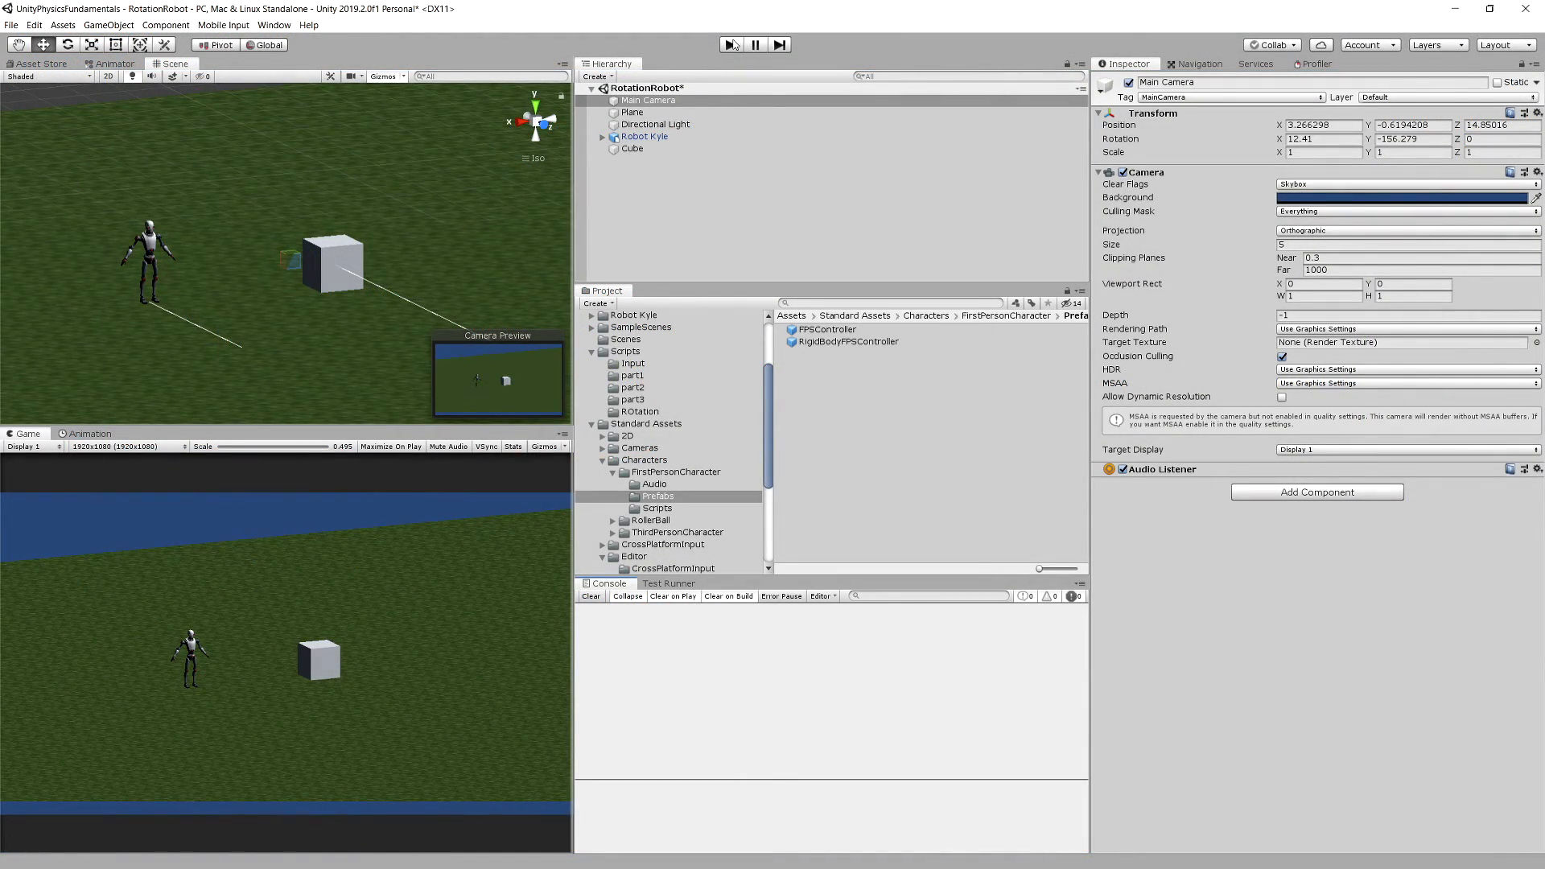
left_click(730, 45)
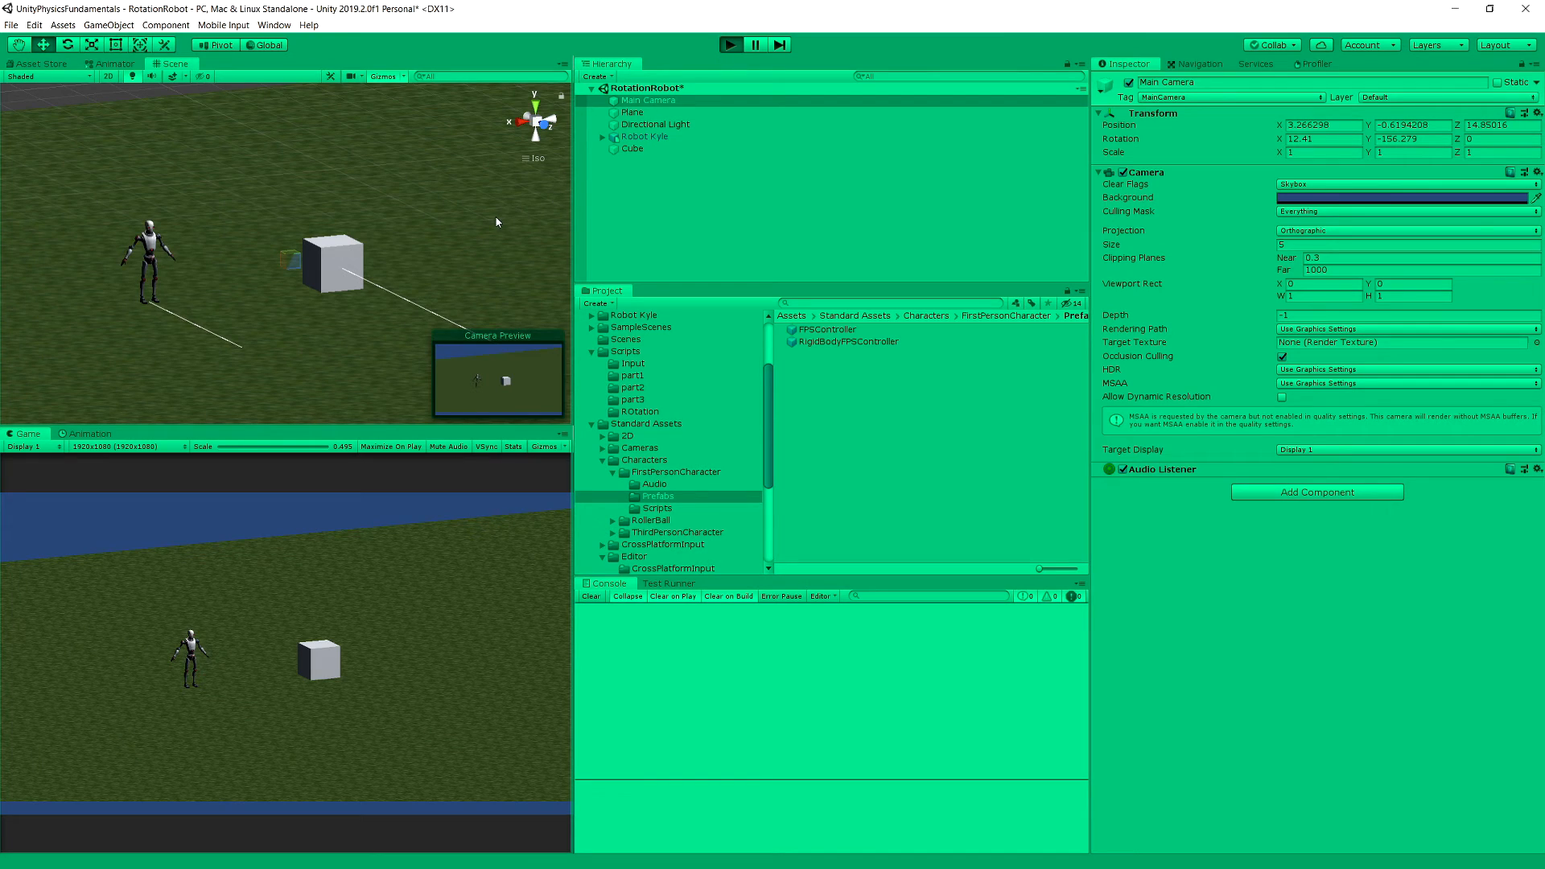
left_click(729, 45)
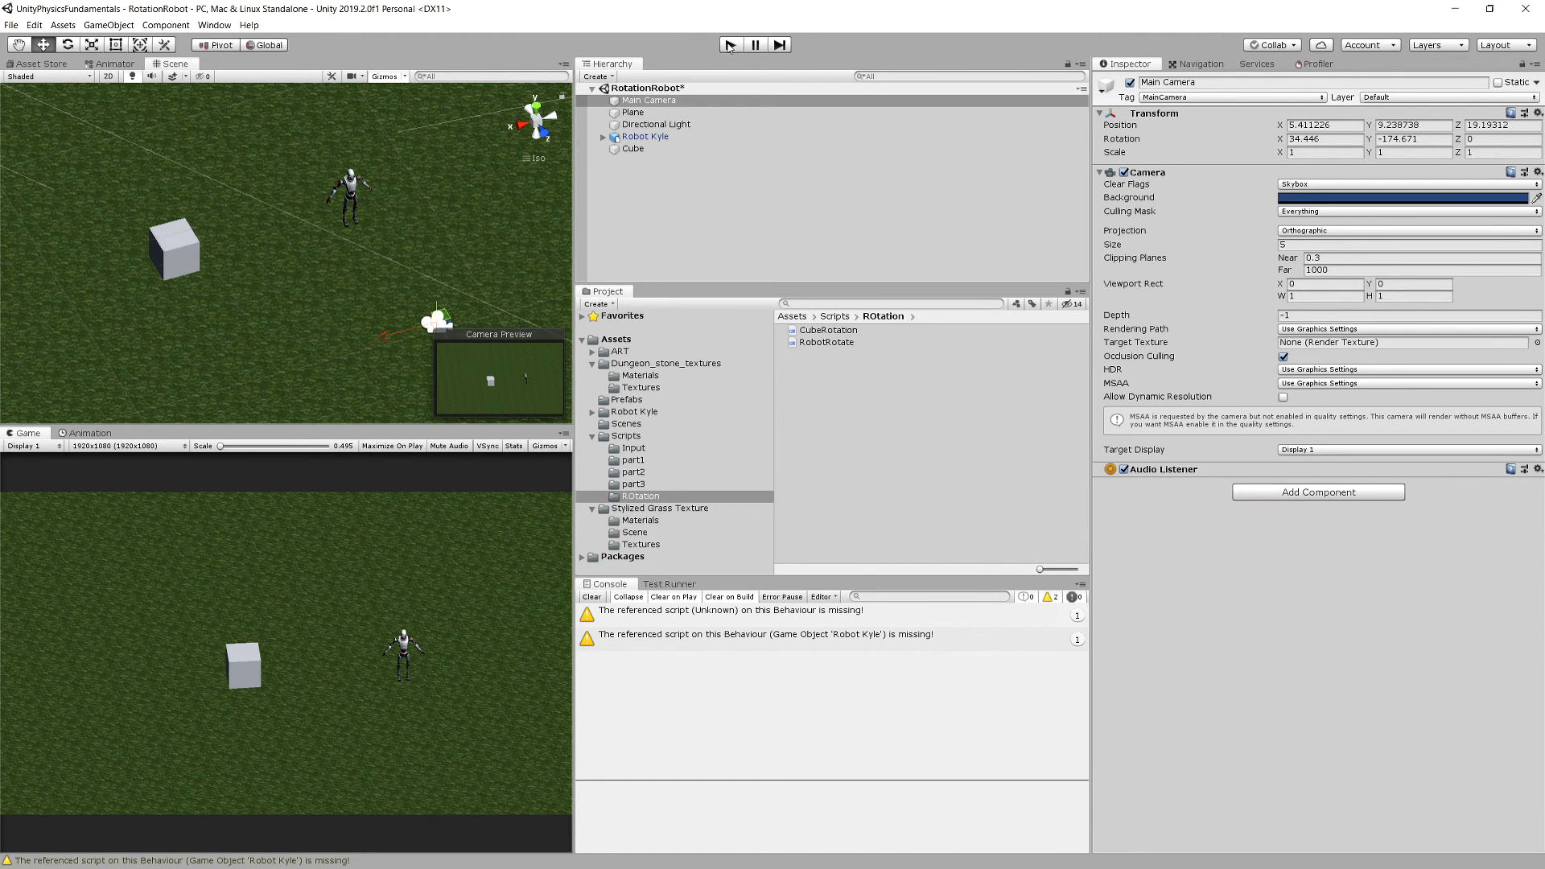
Play the spinning-cube scene and set the Cube's Rotation Speed to 50 in the Inspector
left_click(728, 45)
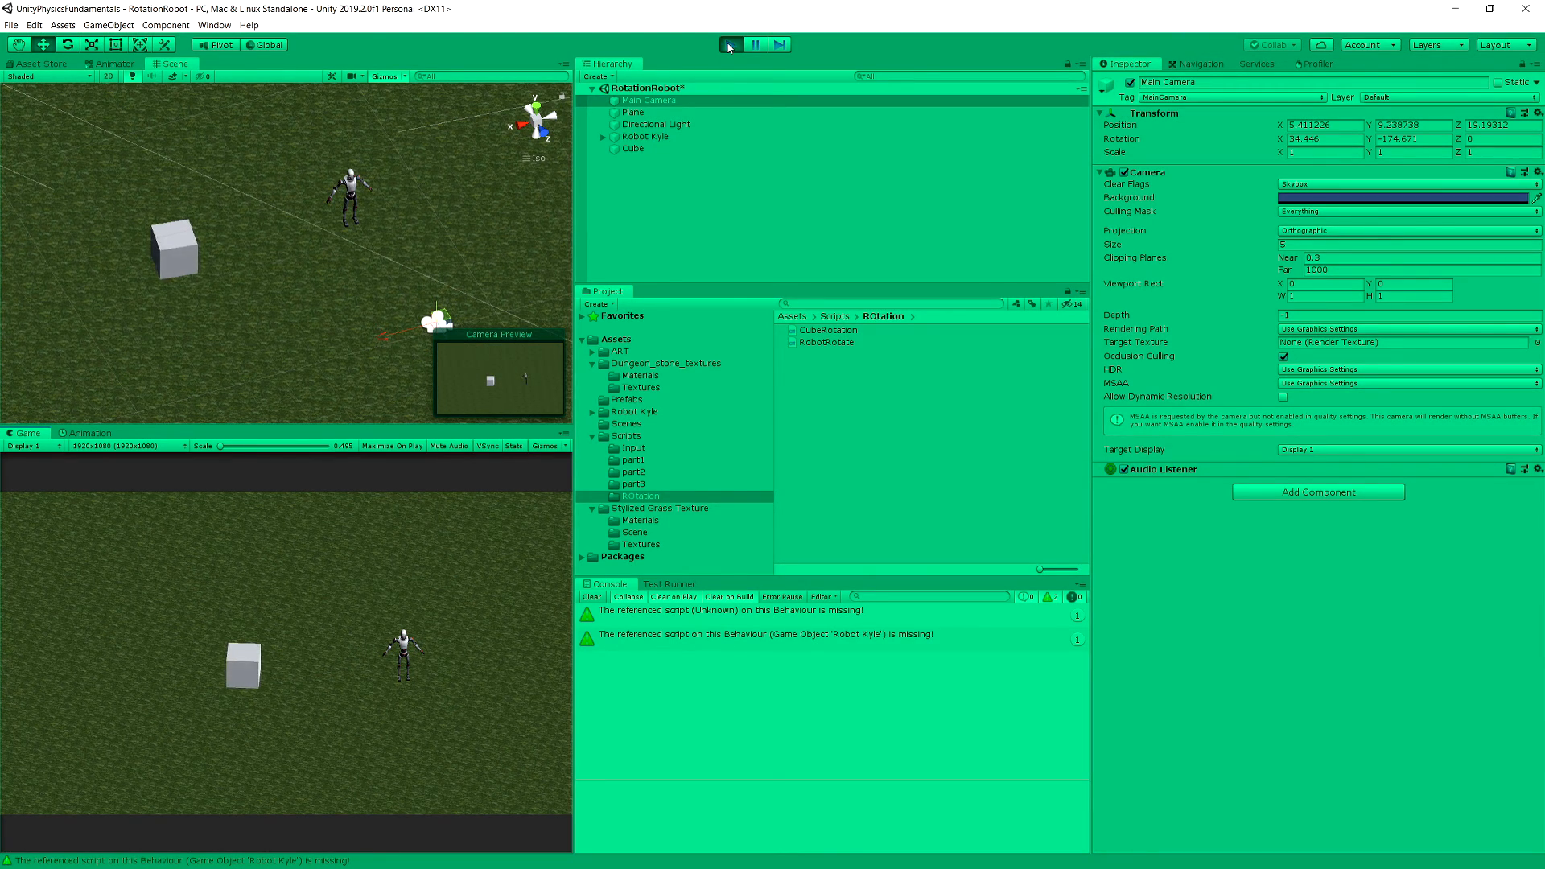
left_click(729, 45)
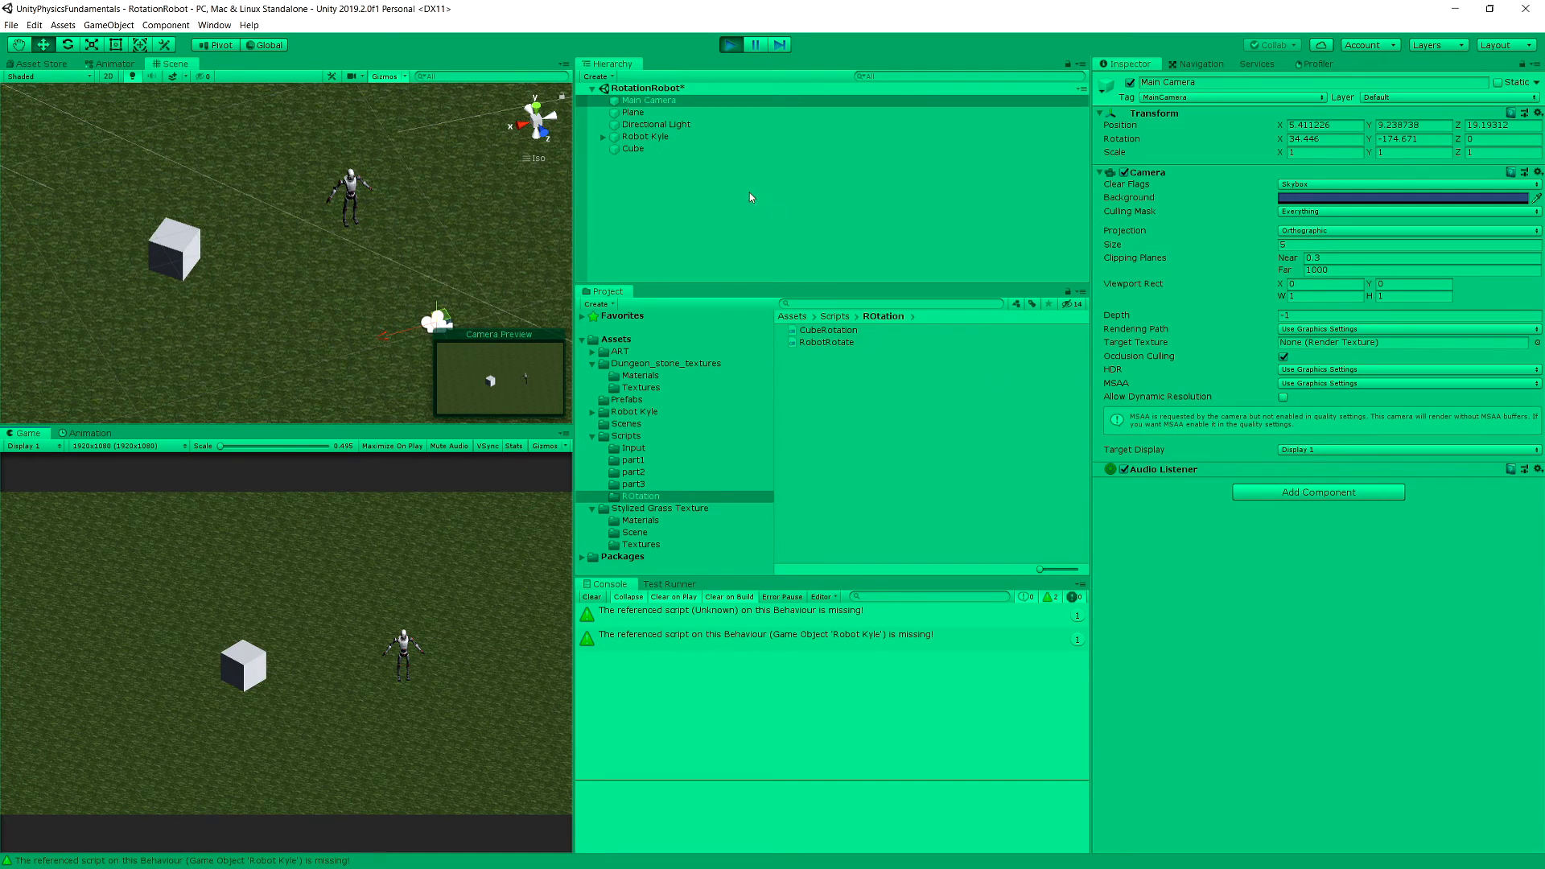
left_click(634, 148)
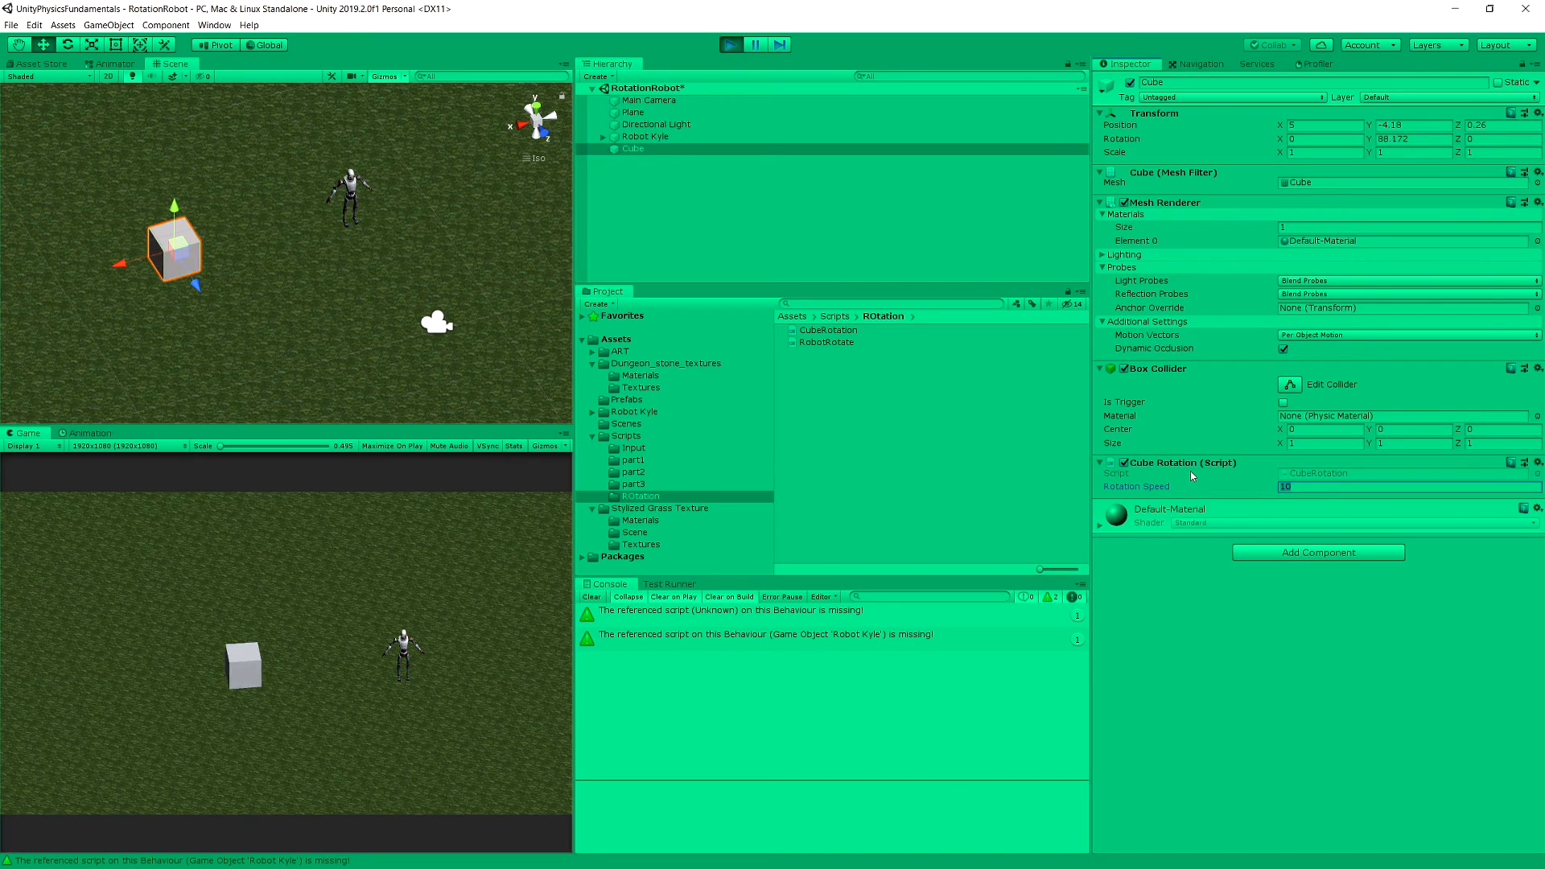
type("50")
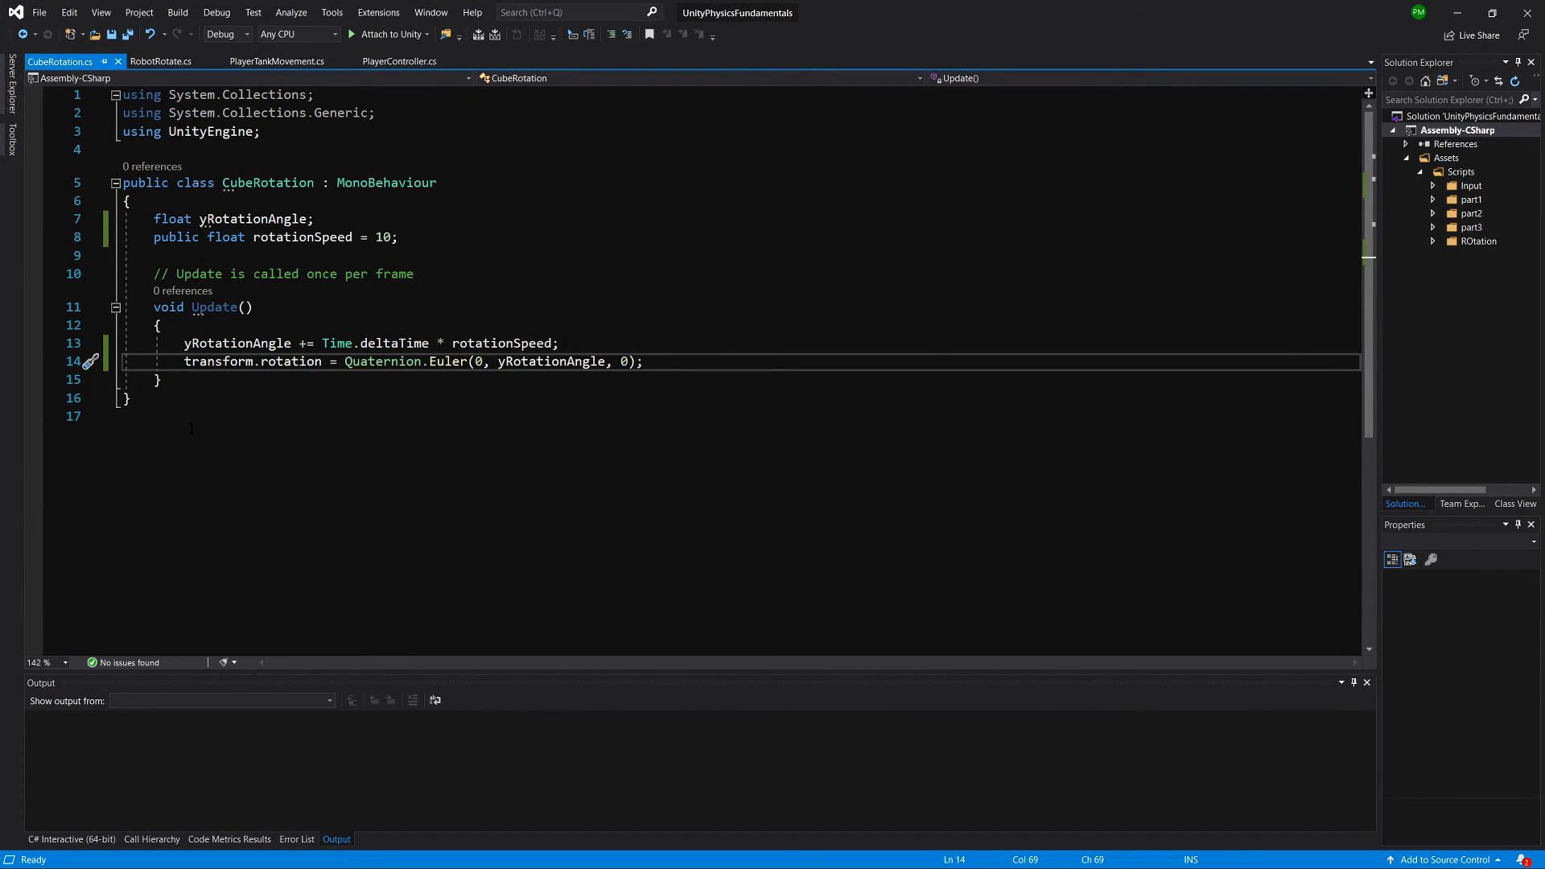
mouse_move(251, 360)
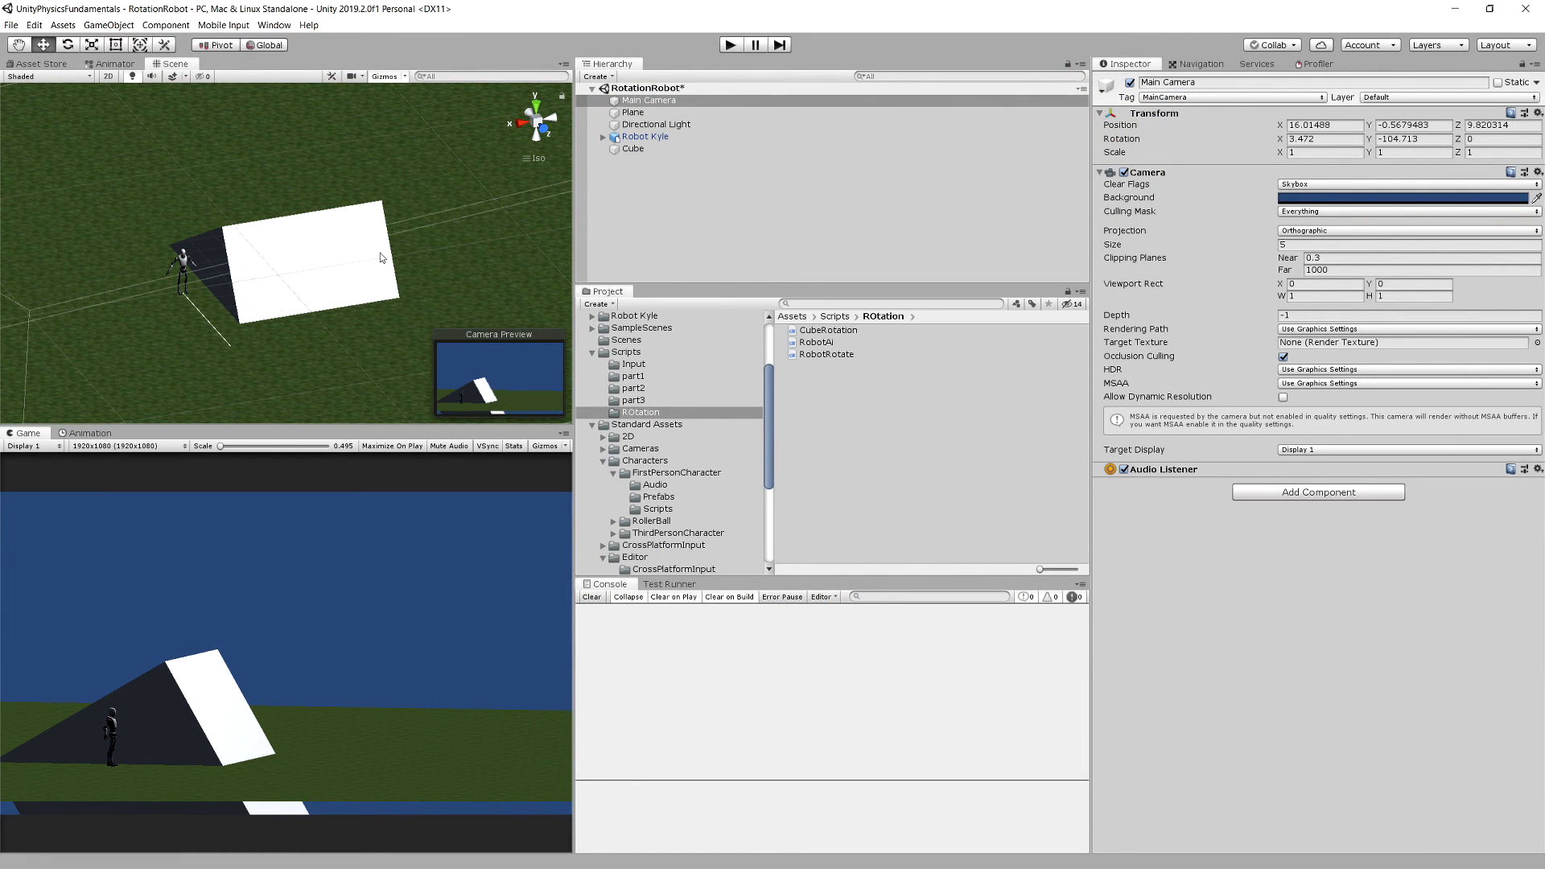
mouse_move(262, 309)
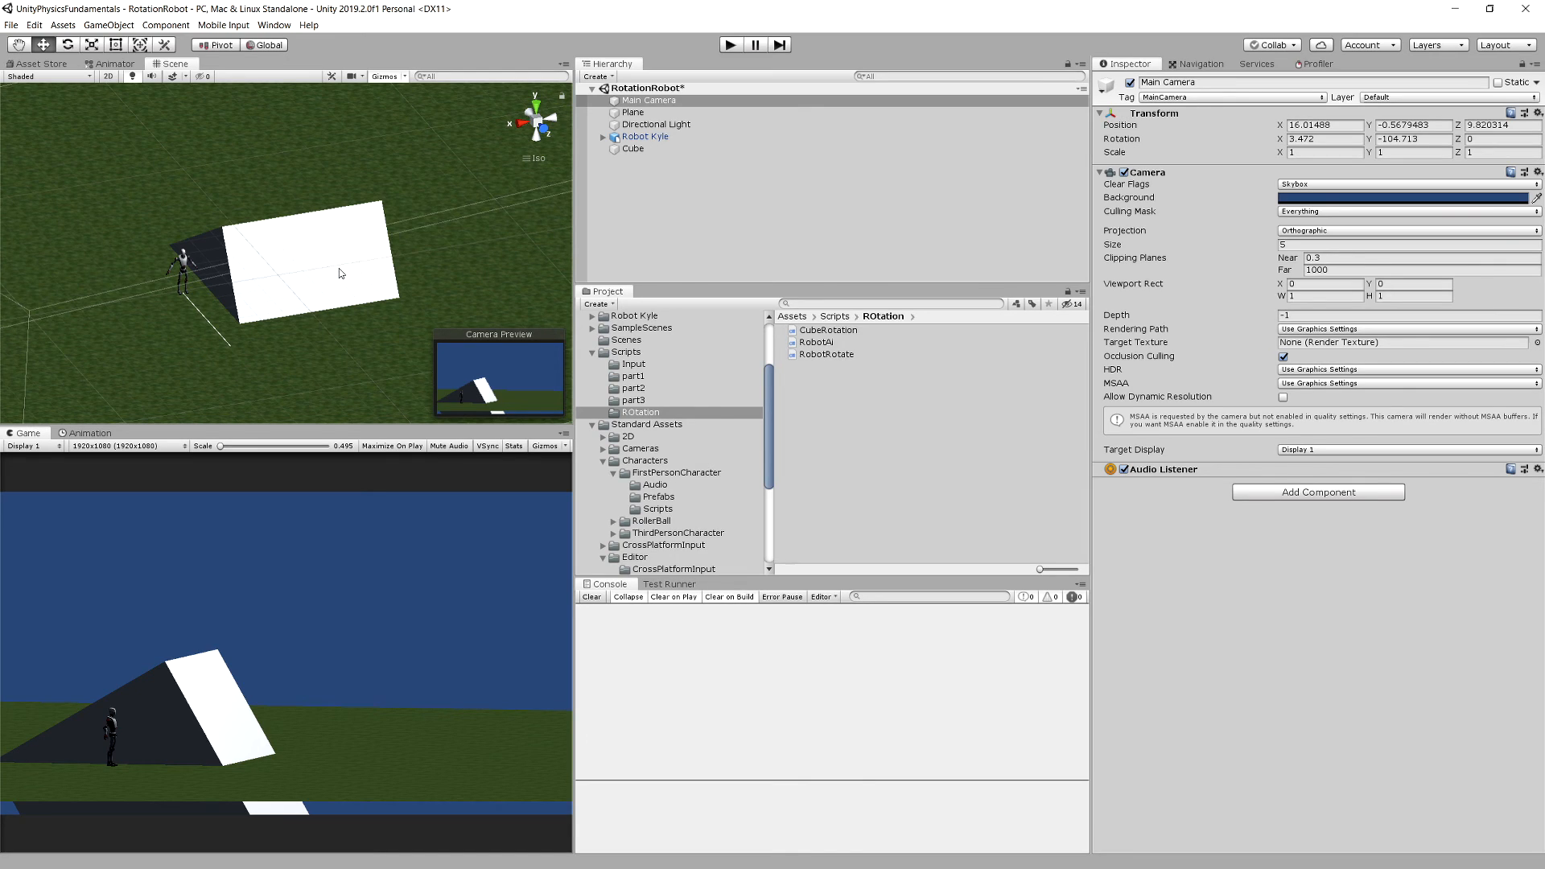
mouse_move(351, 252)
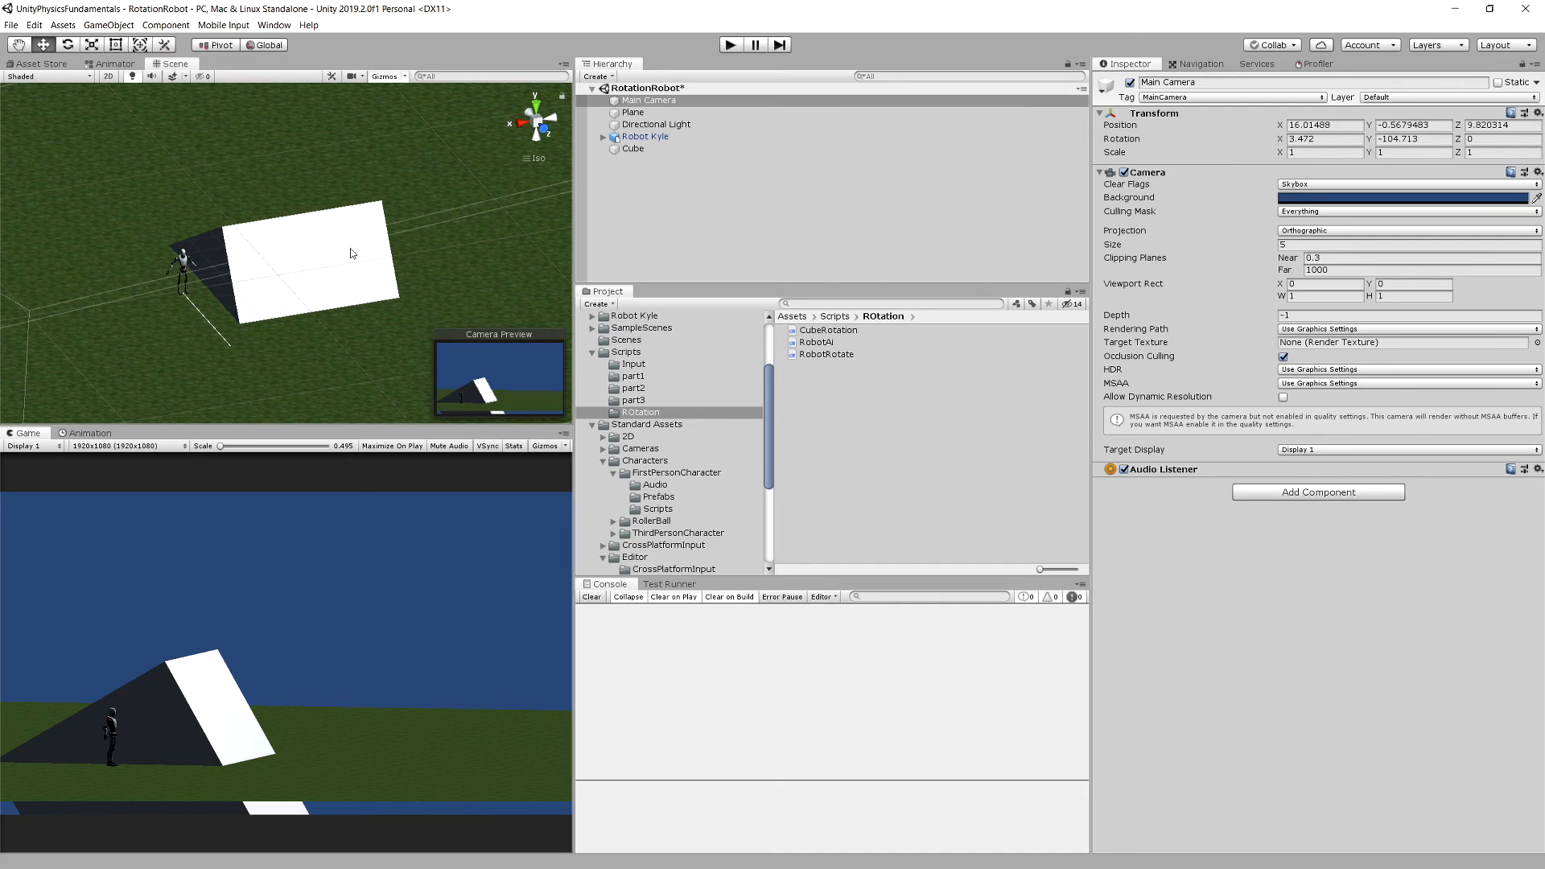
mouse_move(288, 270)
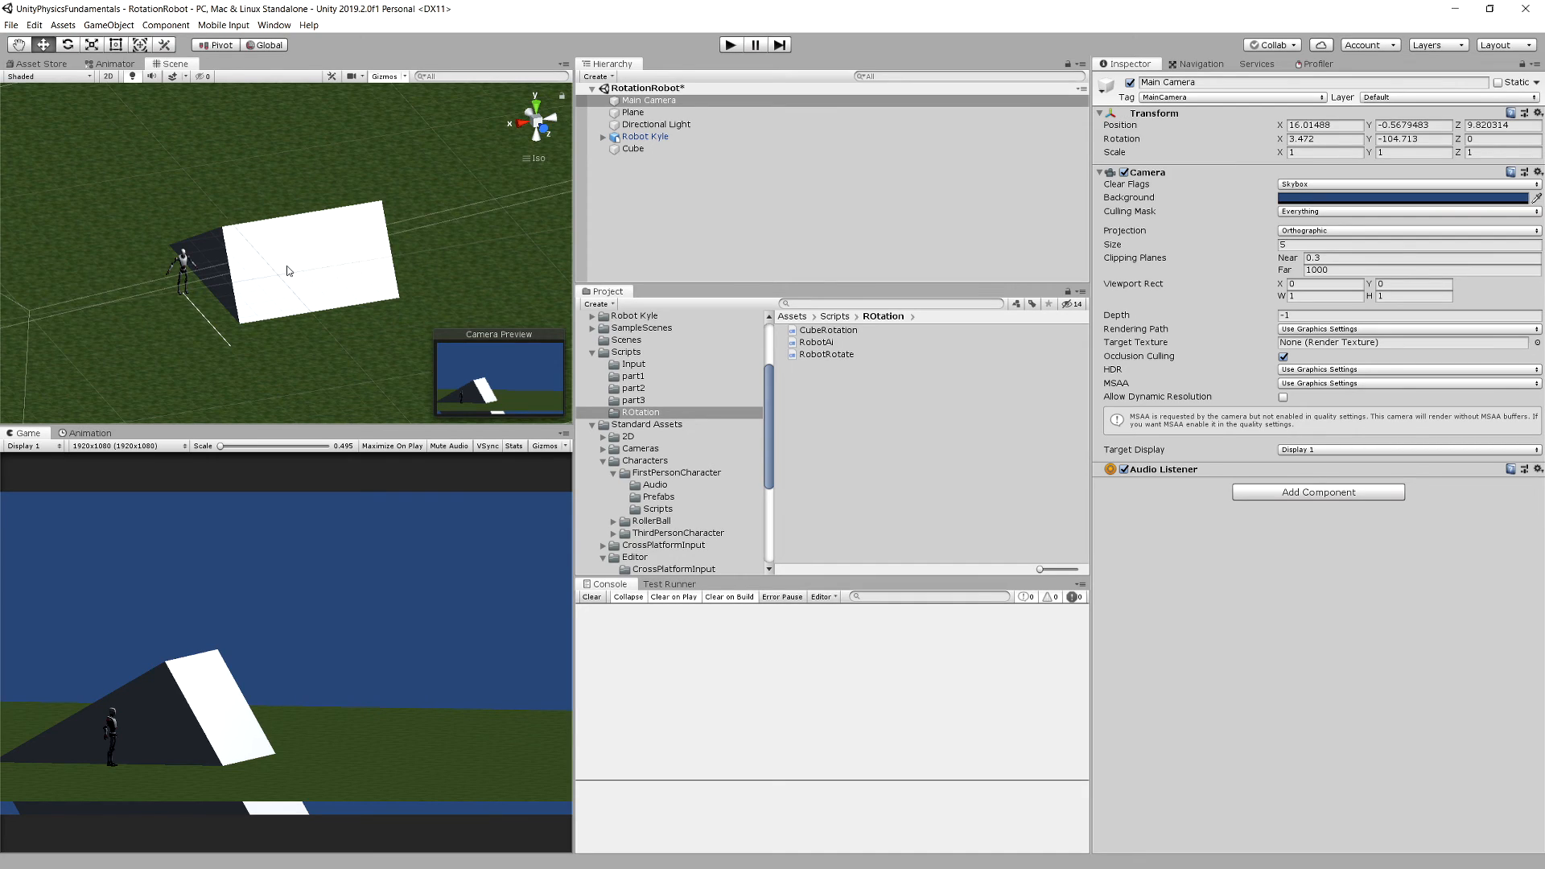
mouse_move(273, 305)
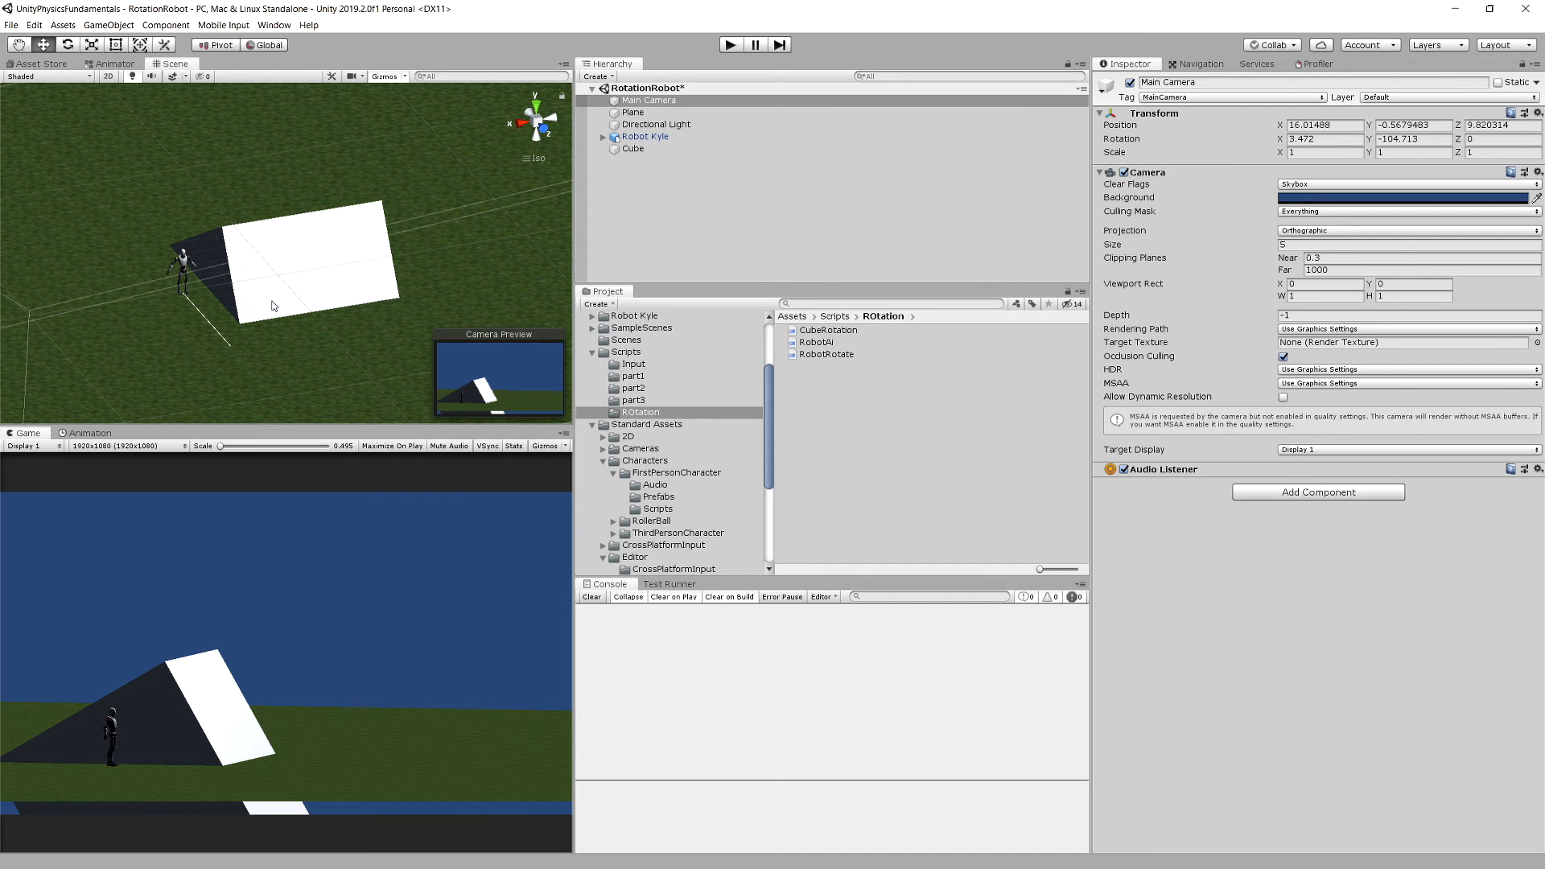
mouse_move(168, 273)
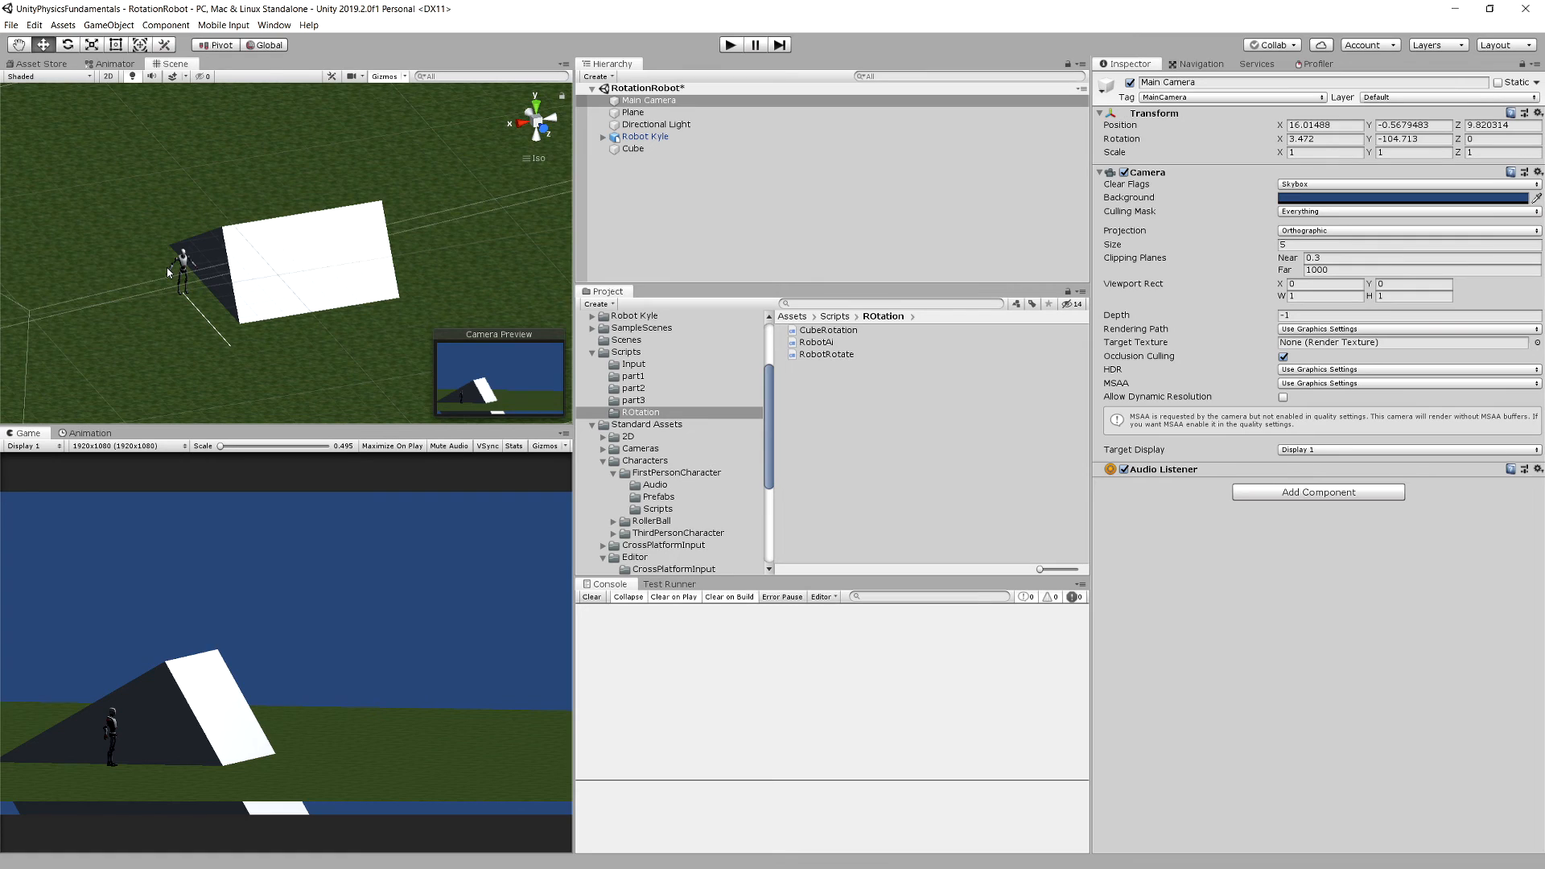
mouse_move(304, 328)
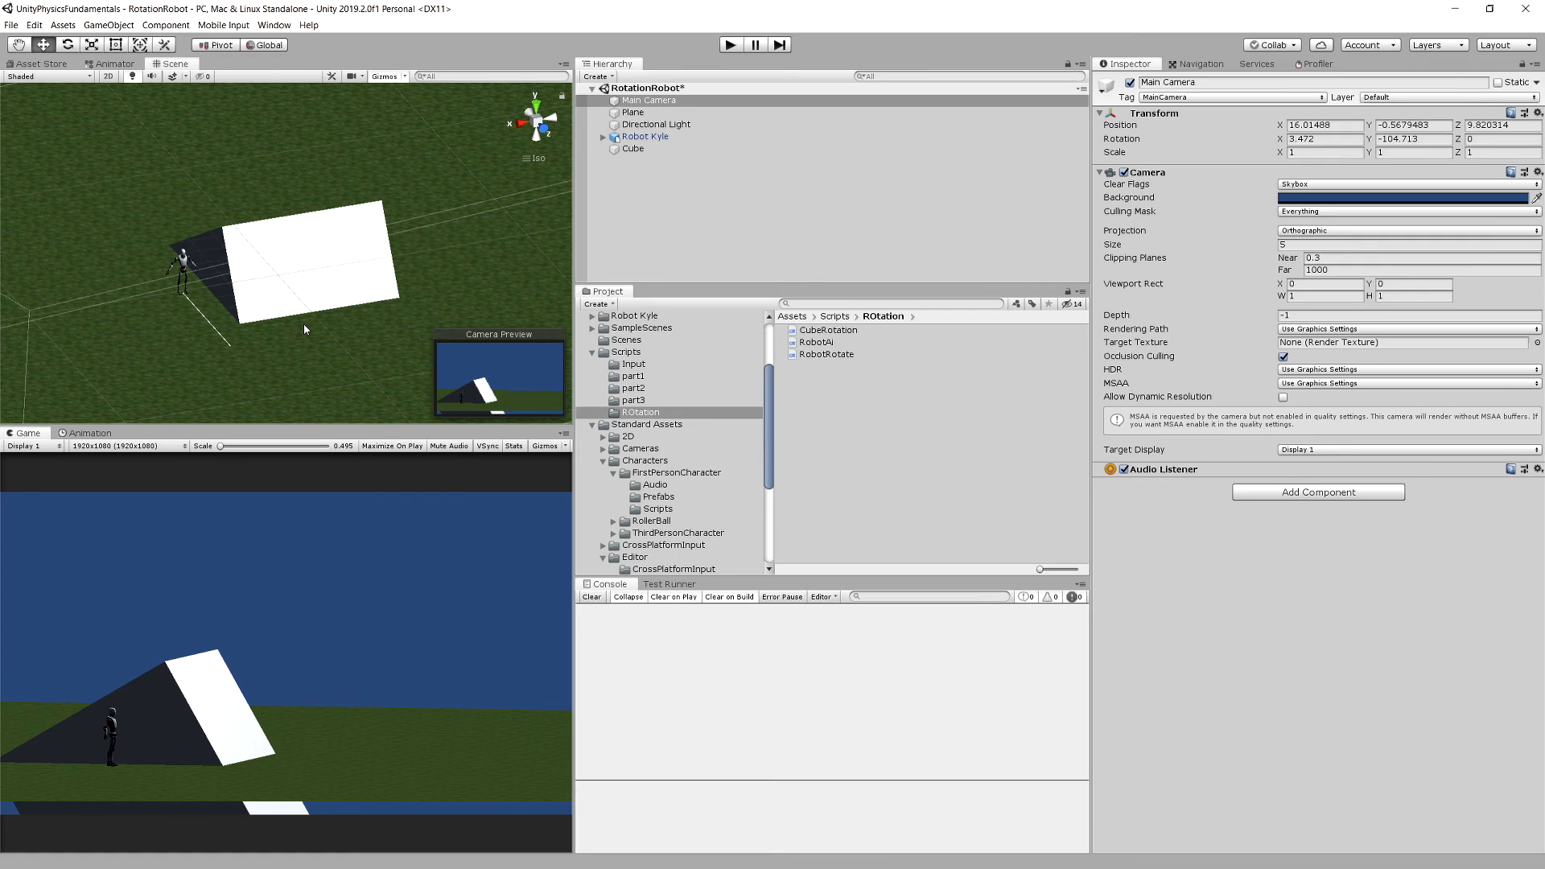
mouse_move(469, 291)
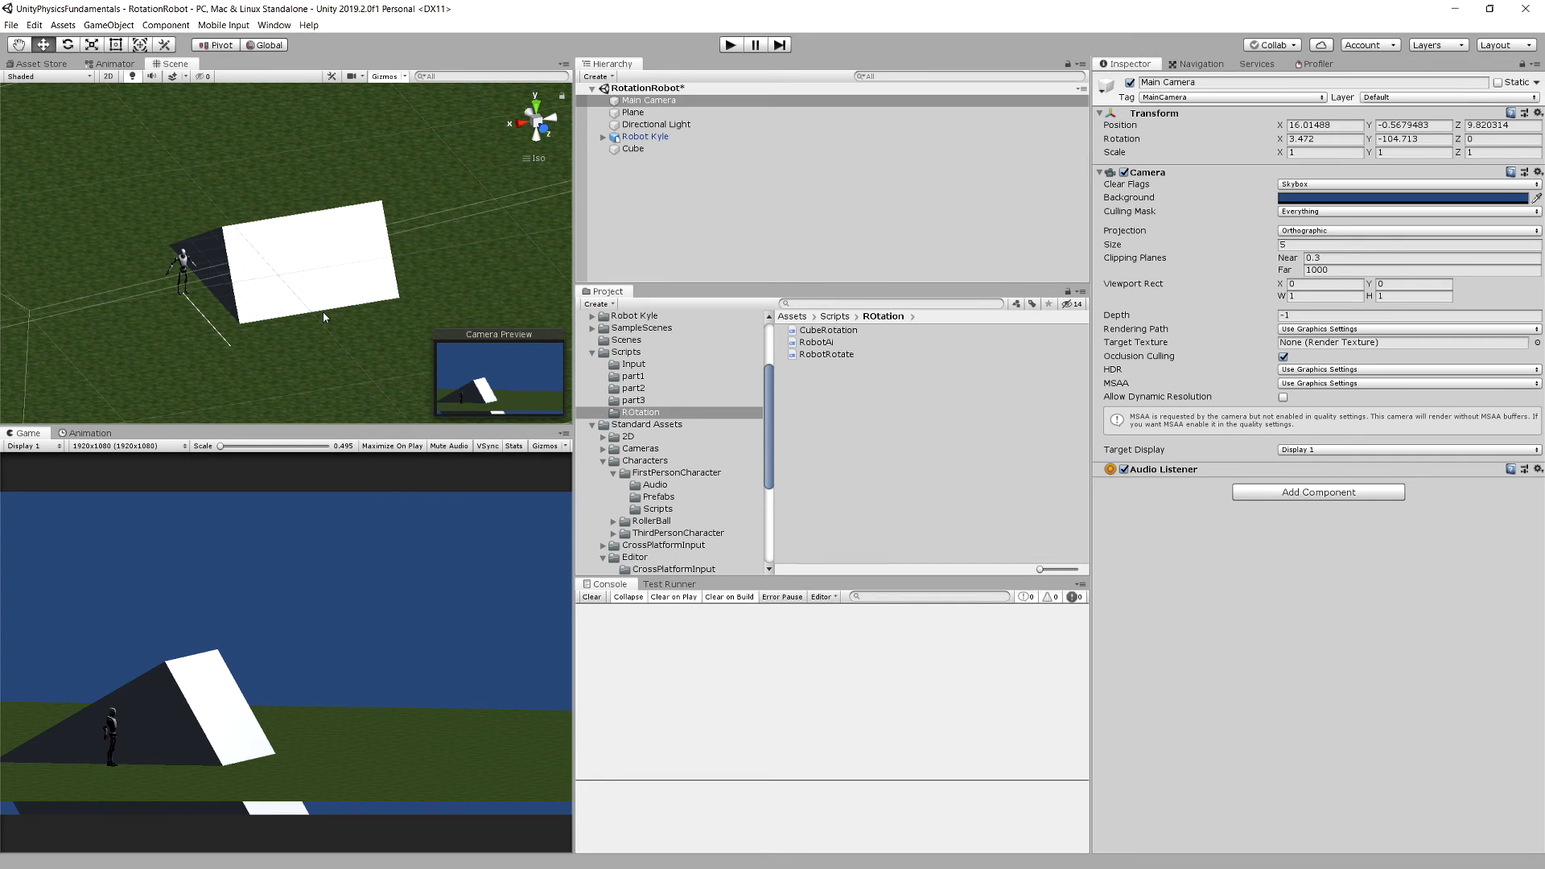
mouse_move(336, 272)
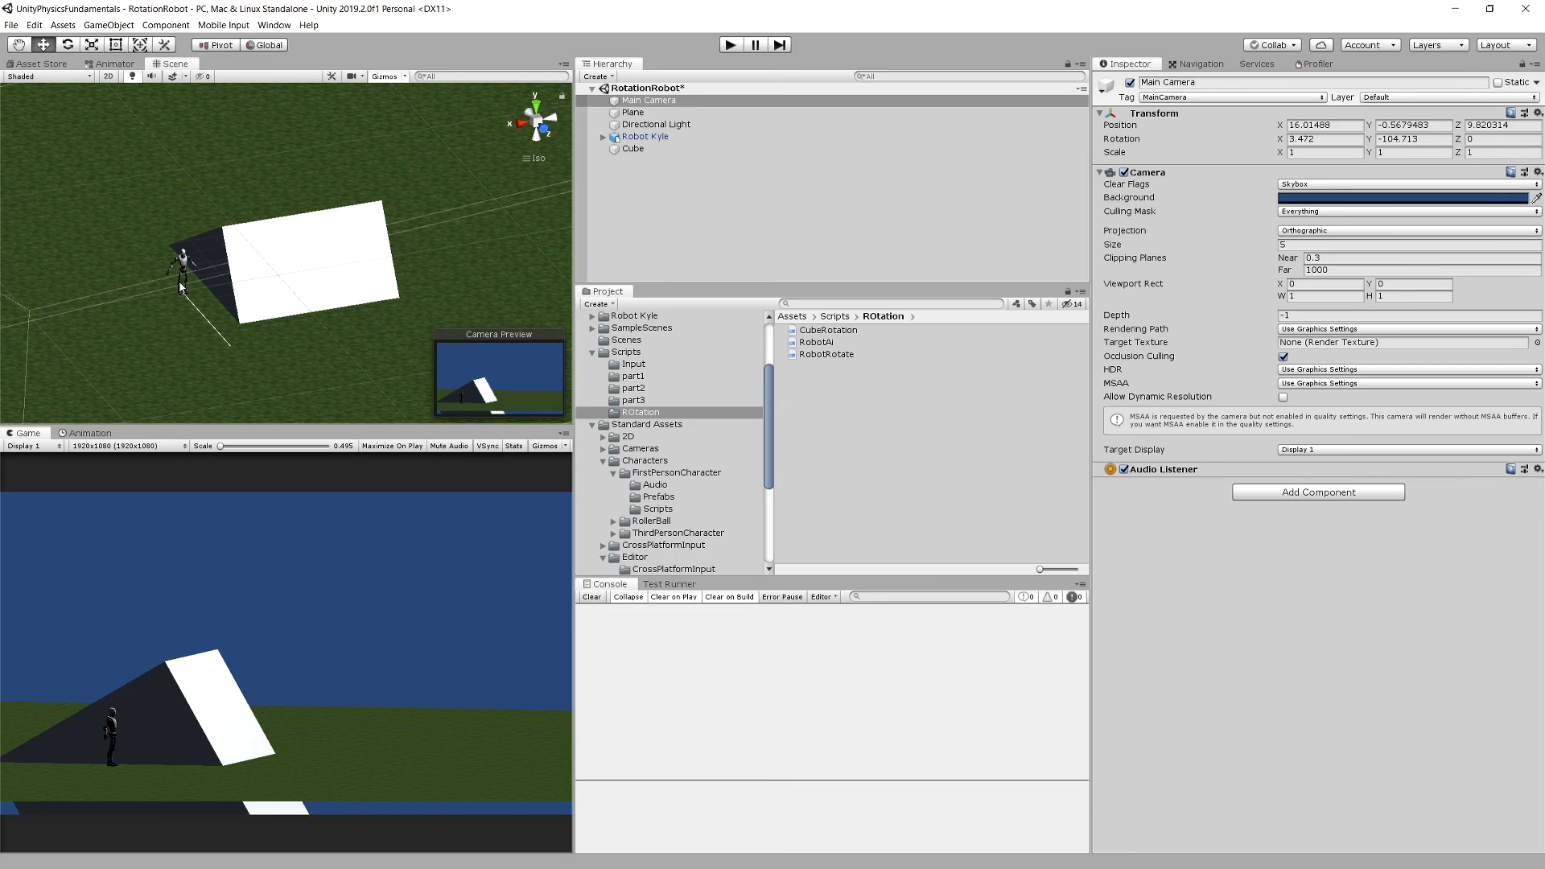
mouse_move(256, 292)
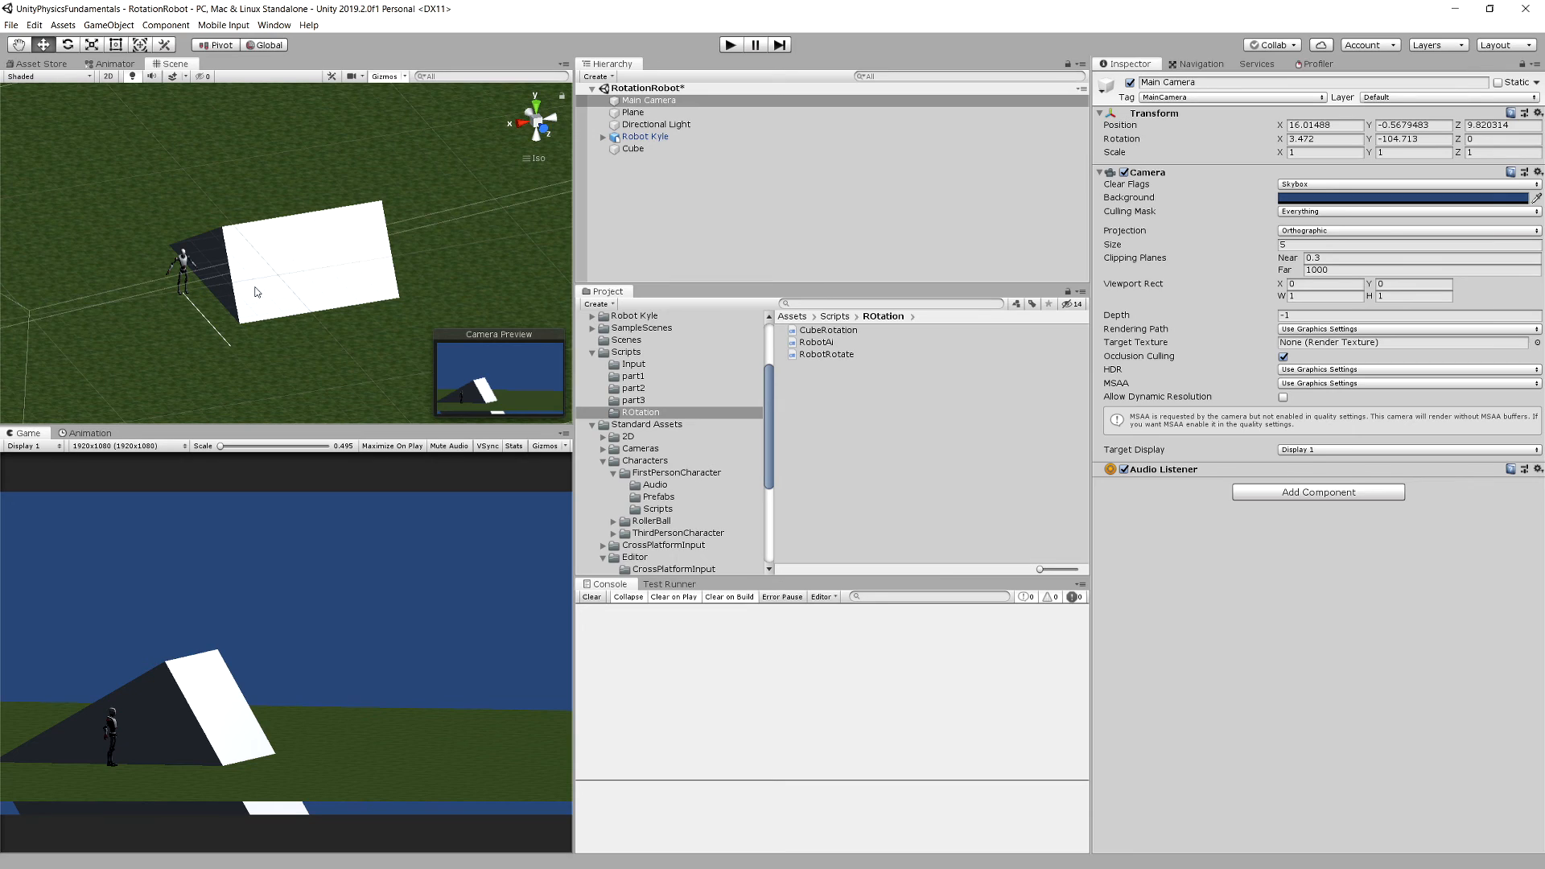
mouse_move(540, 235)
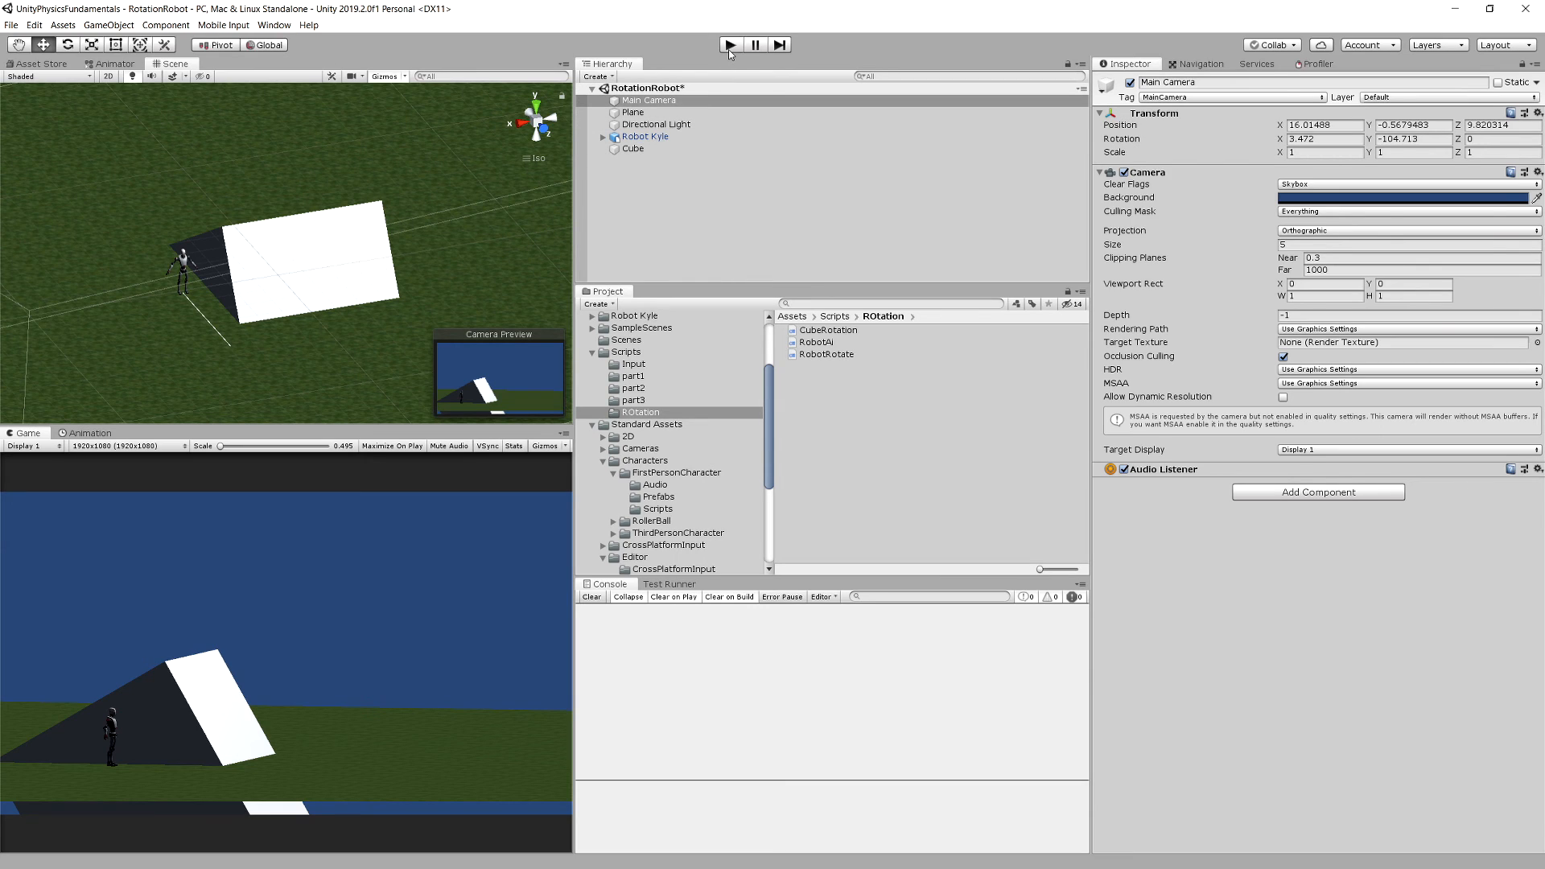
Play the ramp scene and place Robot Kyle on the slope so it aligns to the surface
left_click(731, 45)
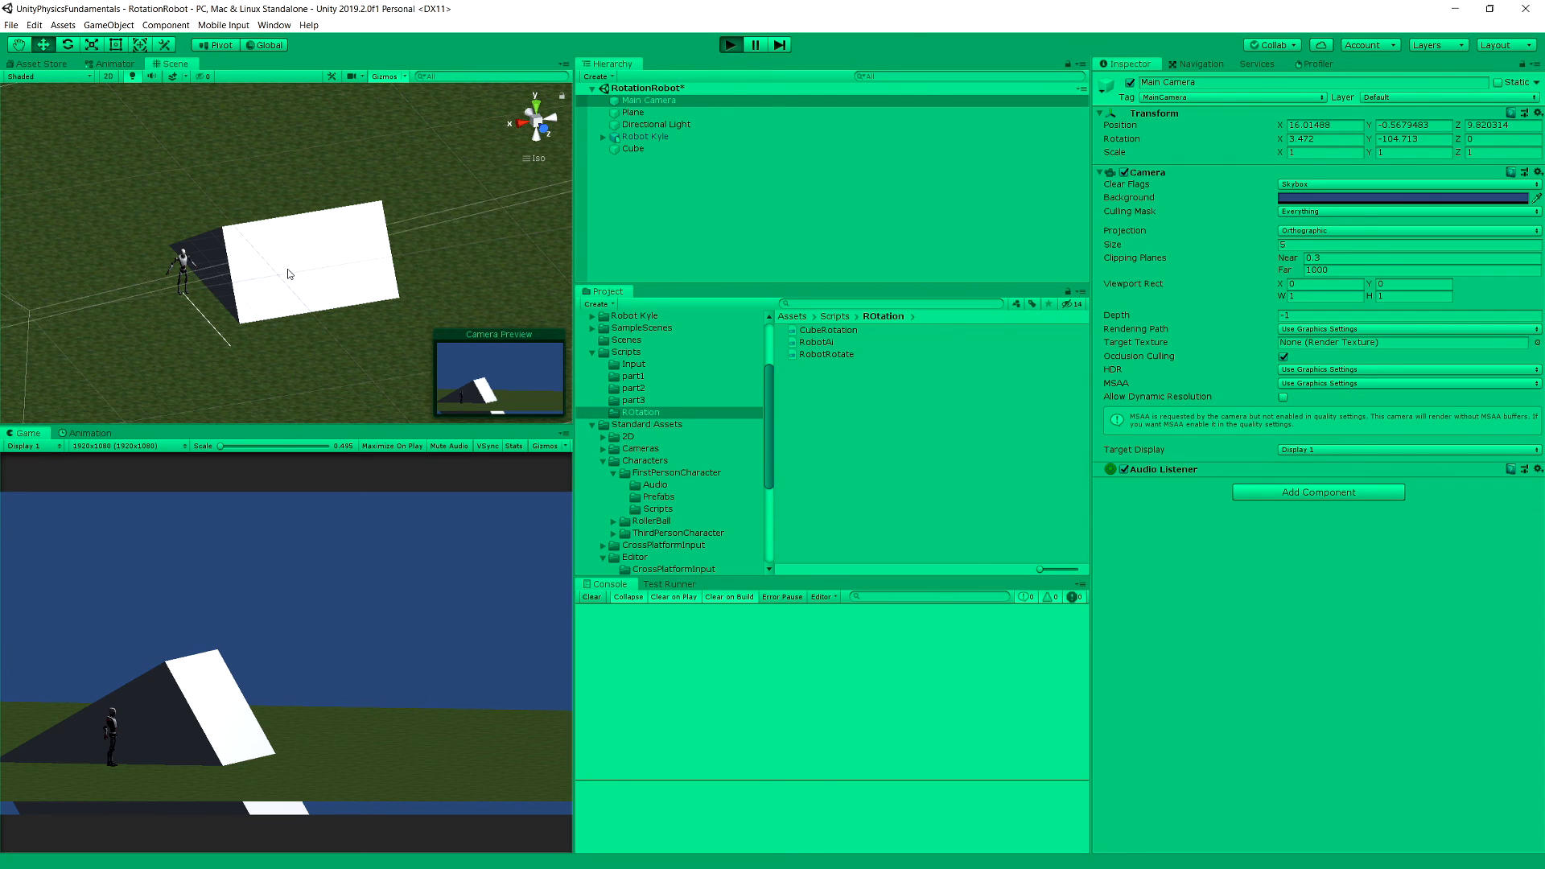
left_click(729, 45)
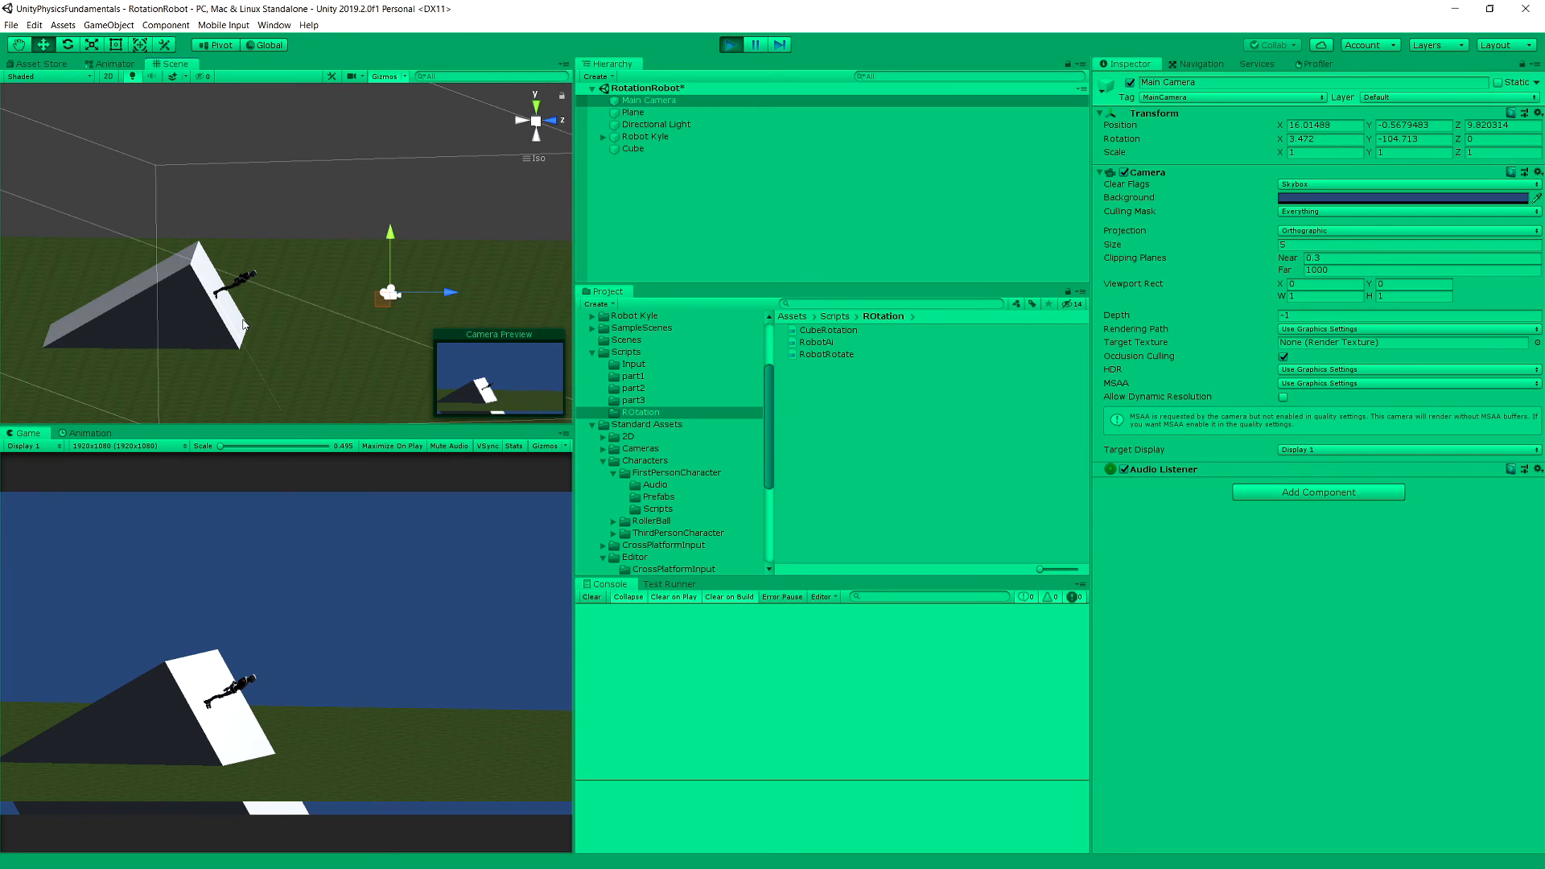
mouse_move(339, 536)
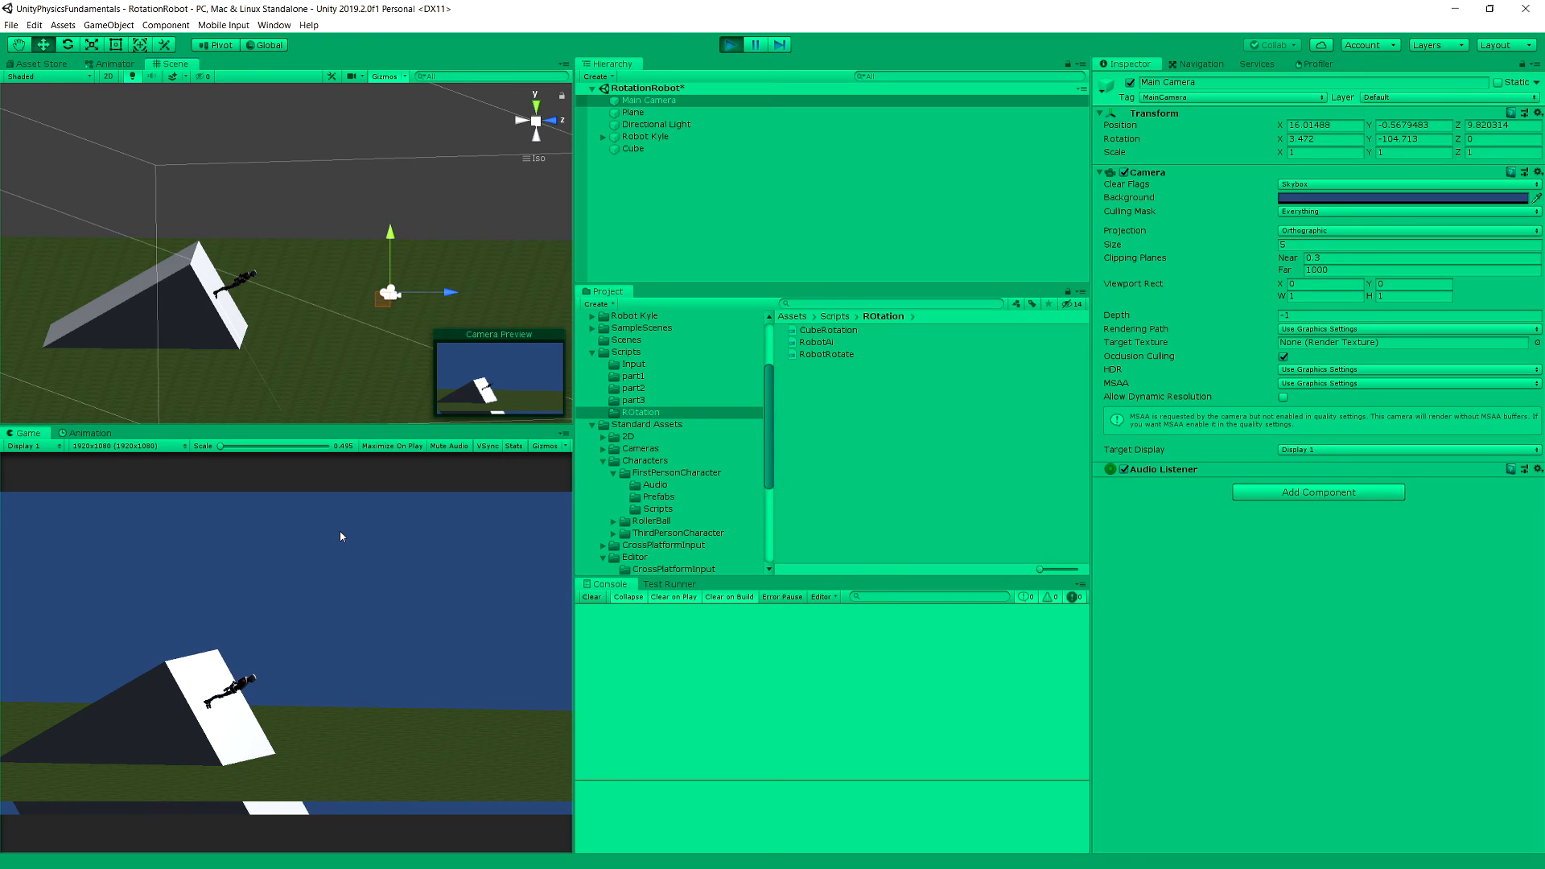
mouse_move(371, 293)
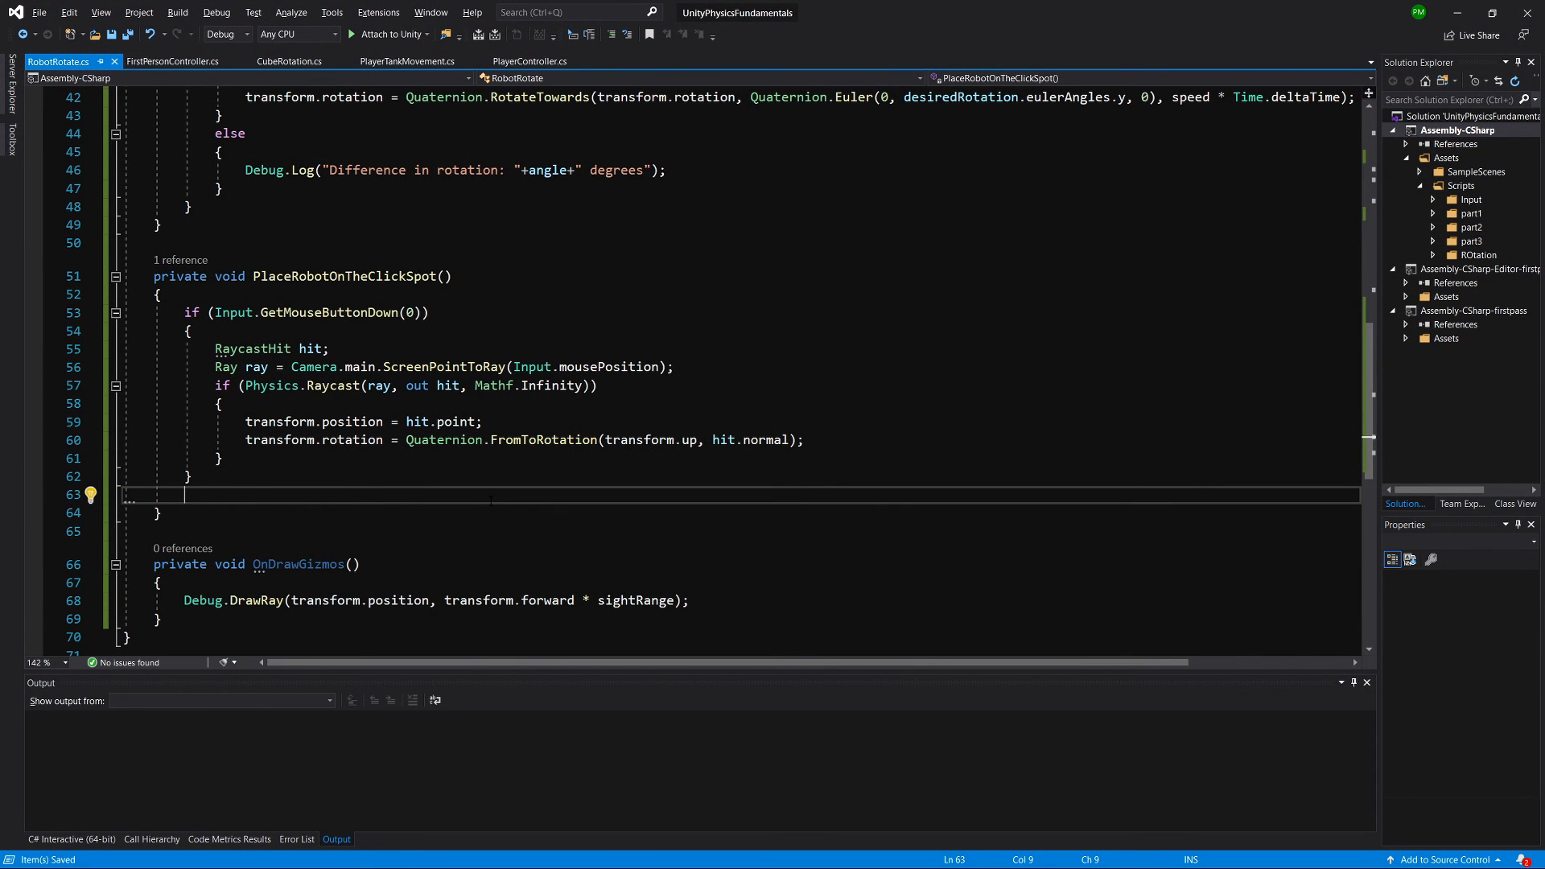
Highlight the GetMouseButtonDown check in PlaceRobotOnTheClickSpot to explain the raycast alignment
double_click(329, 312)
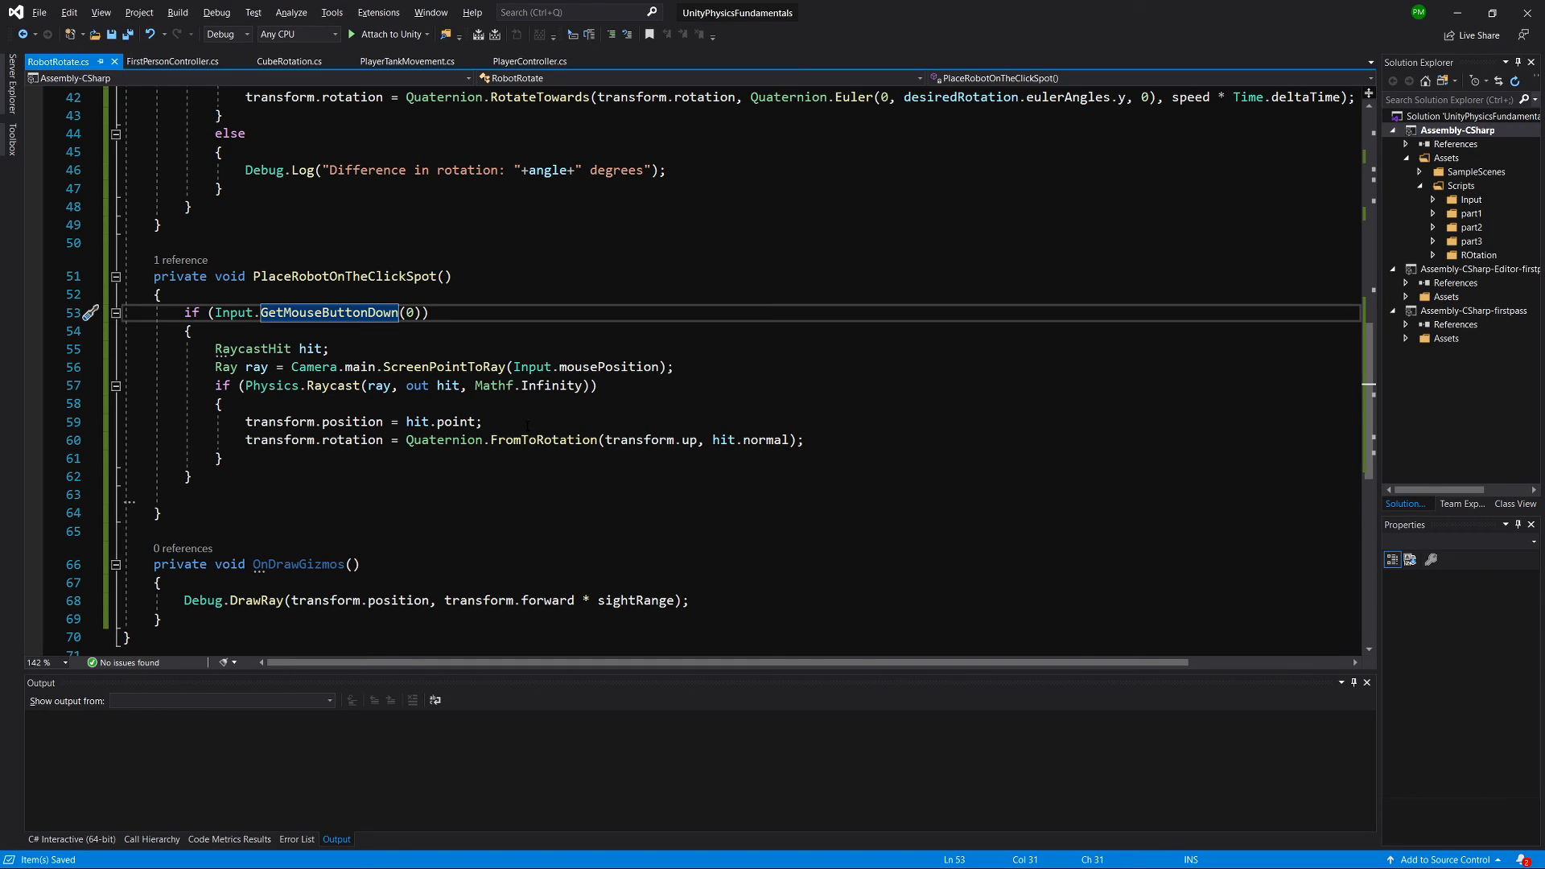
mouse_move(418, 439)
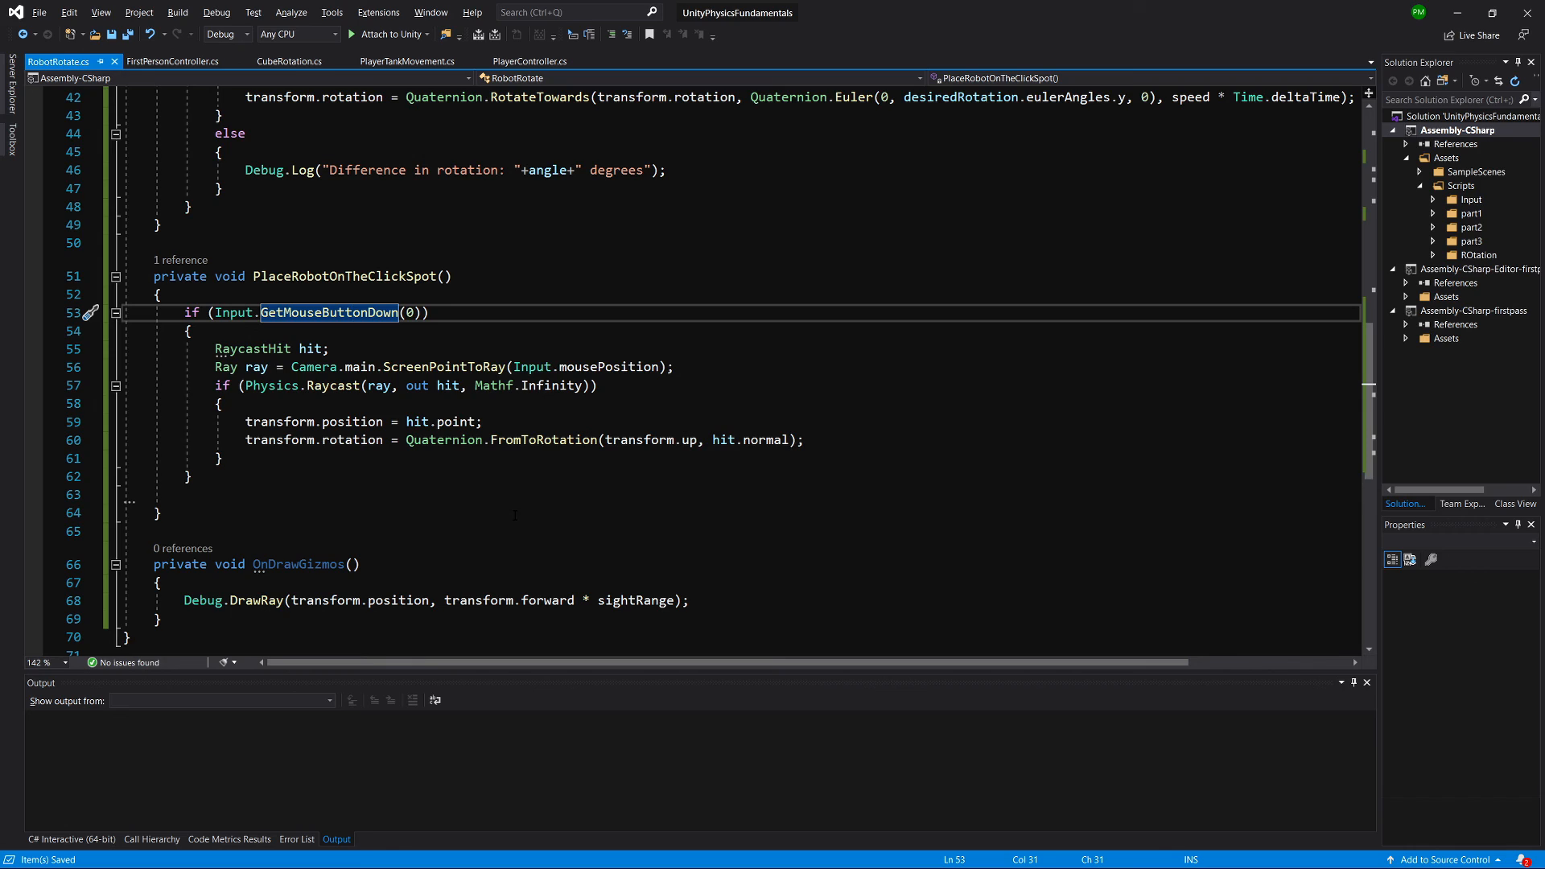
mouse_move(626, 439)
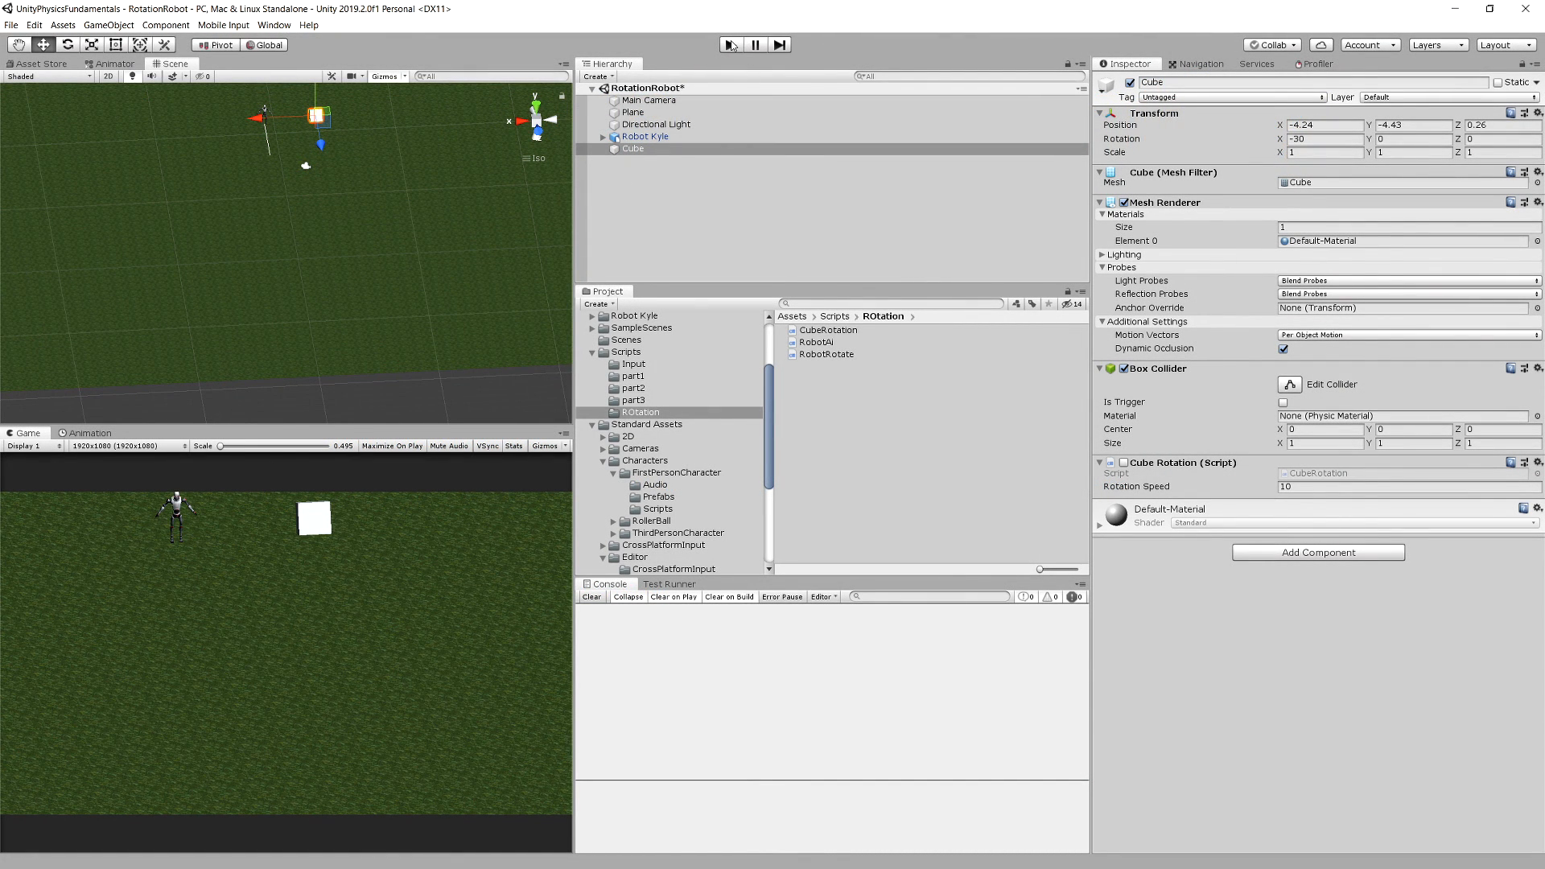
Enter Play mode on the scene with the robot and the cube tilted to -30 degrees
left_click(729, 45)
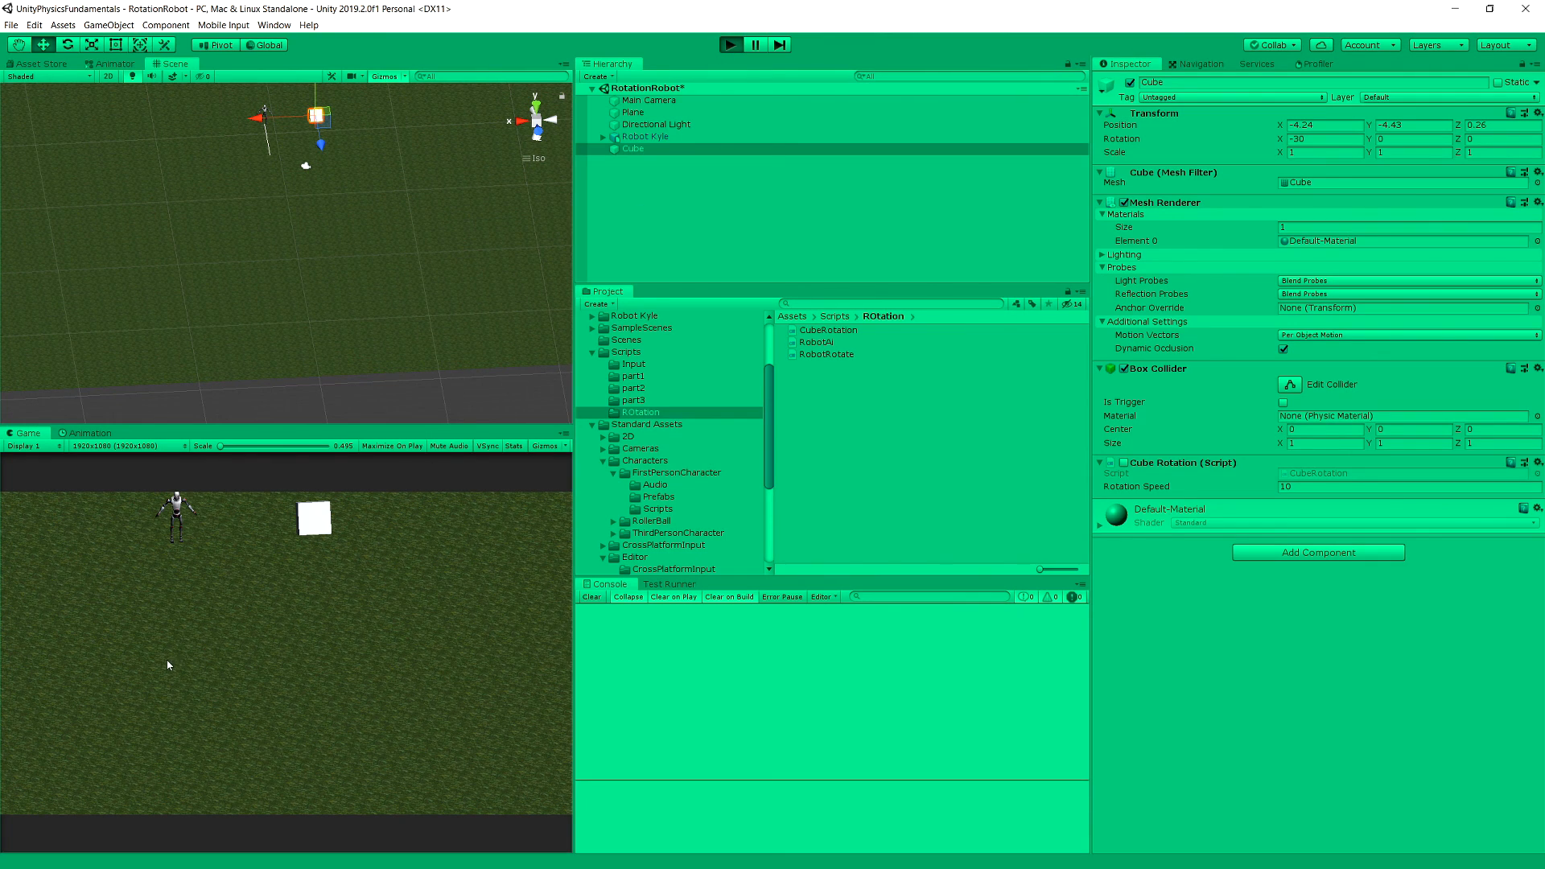